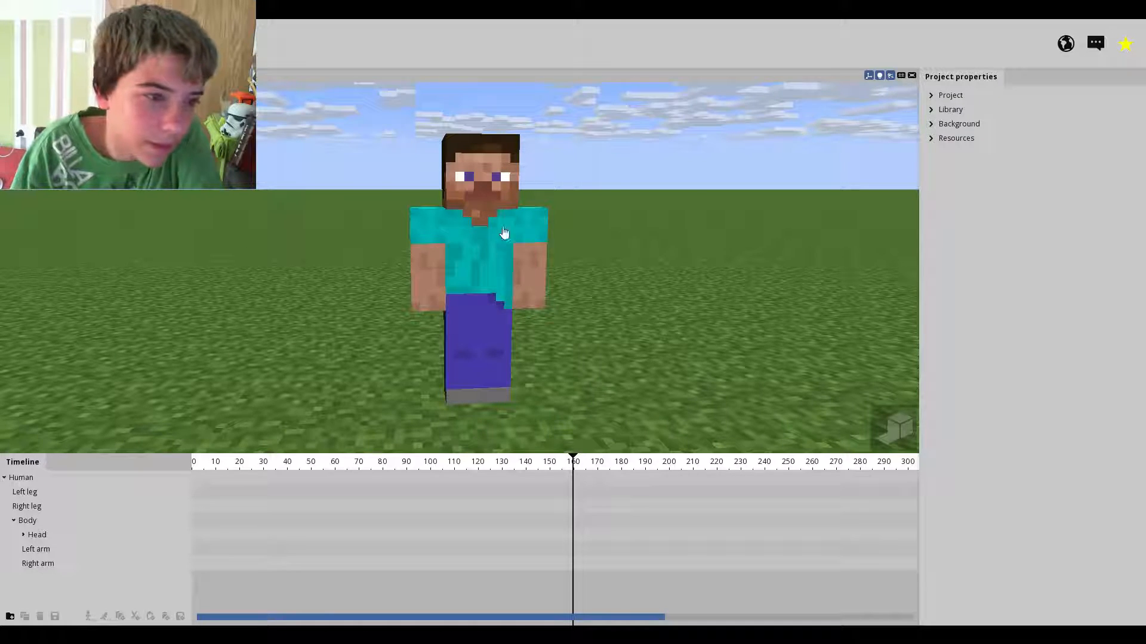
- Bend the Human's right arm at the elbow and select the legs for posing
{"action": "left_click", "coordinate": [36, 549]}
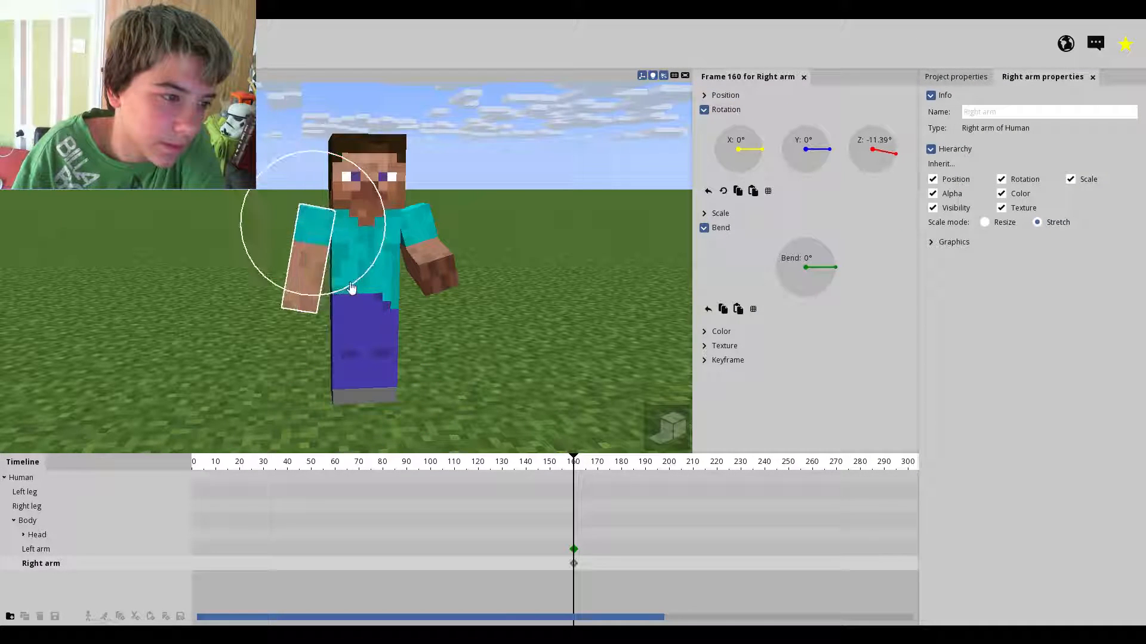
{"action": "left_click_drag", "start_coordinate": [830, 266], "coordinate": [830, 259]}
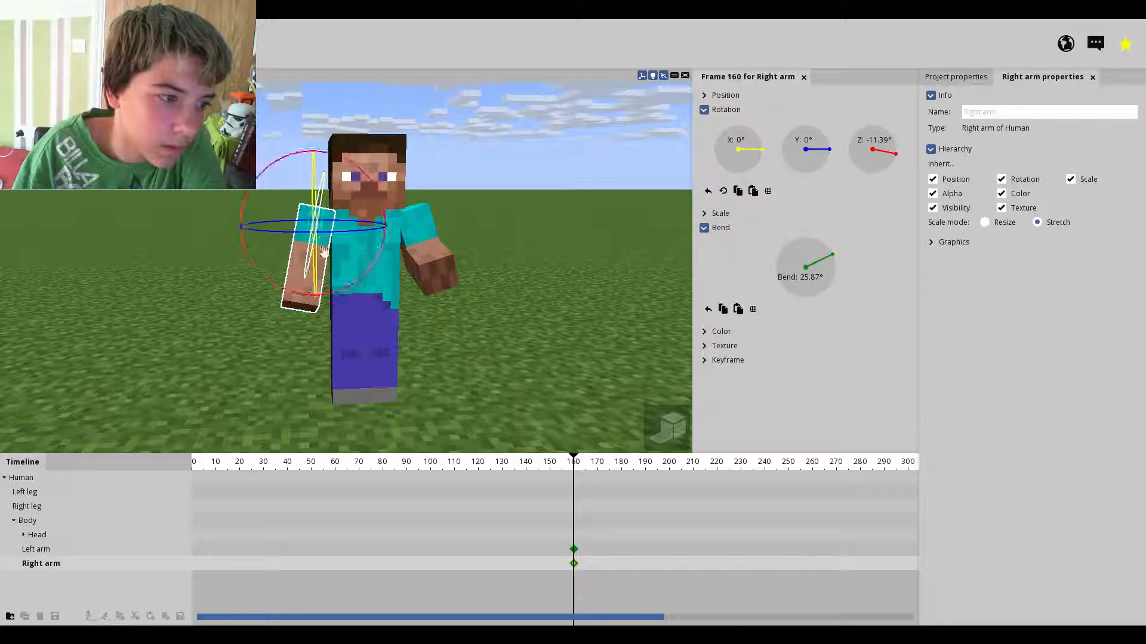
{"action": "left_click", "coordinate": [27, 506]}
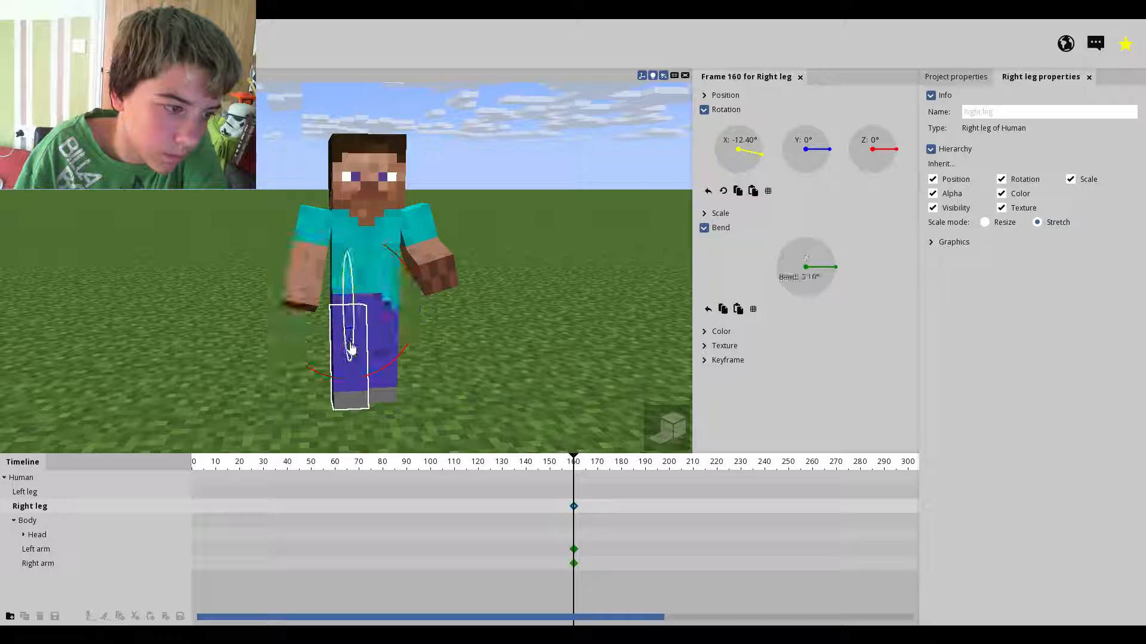
{"action": "left_click", "coordinate": [24, 492]}
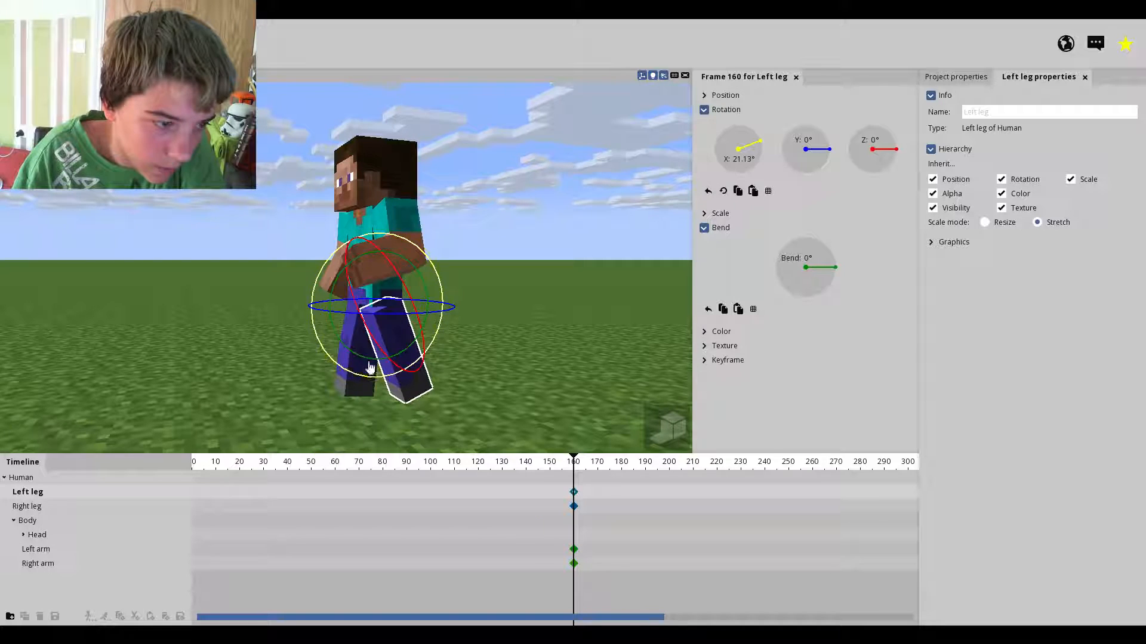
- Swing the left leg forward into a walking stride
{"action": "left_click_drag", "start_coordinate": [805, 266], "coordinate": [830, 255]}
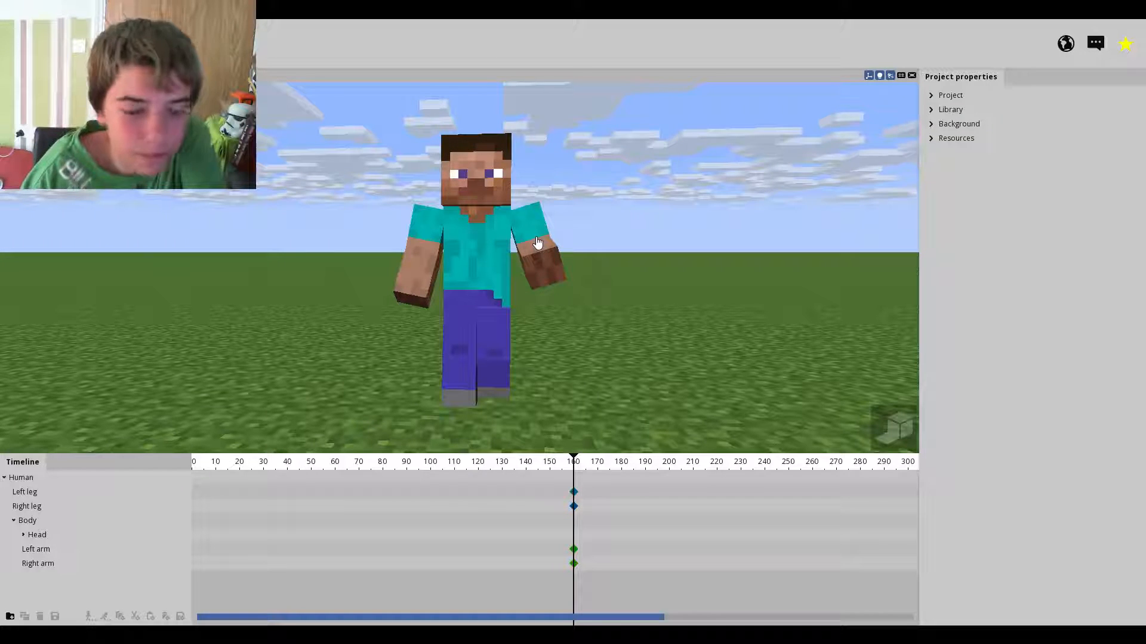
{"action": "left_click", "coordinate": [534, 245]}
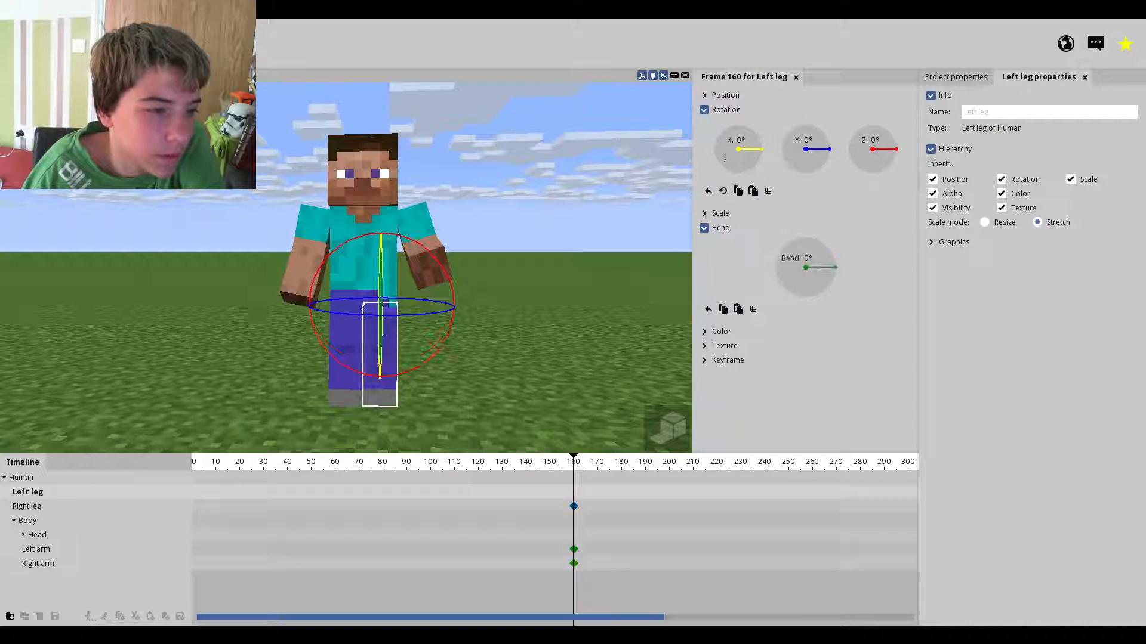
{"action": "left_click", "coordinate": [36, 549]}
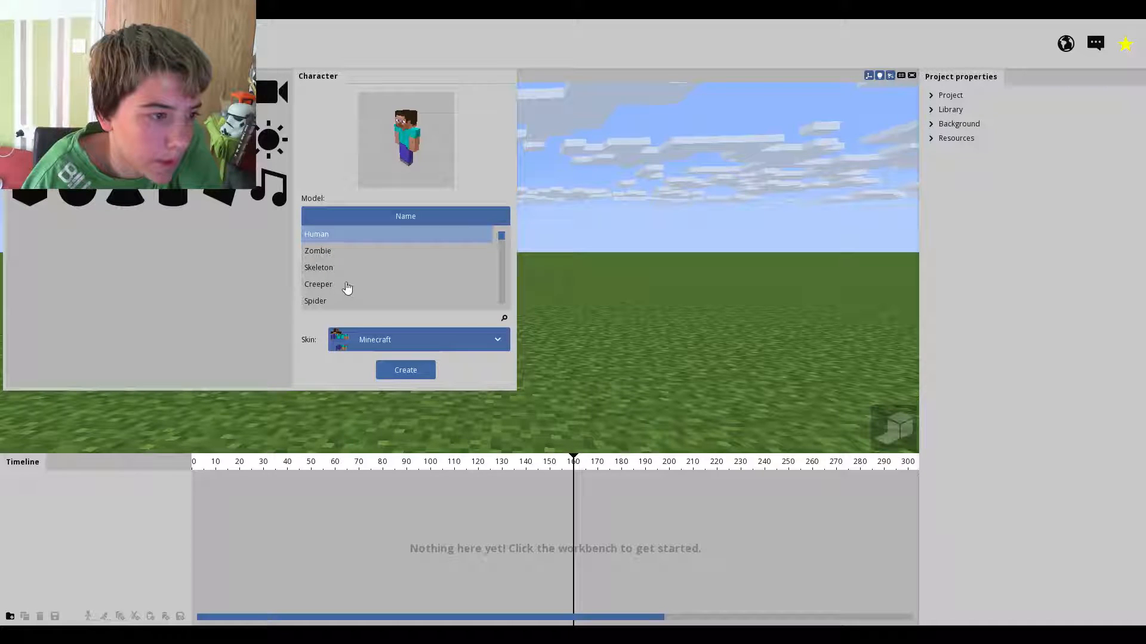
- Create an Alex character with a custom blue-clothed skin file
{"action": "scroll", "scroll_direction": "down", "scroll_amount": 3}
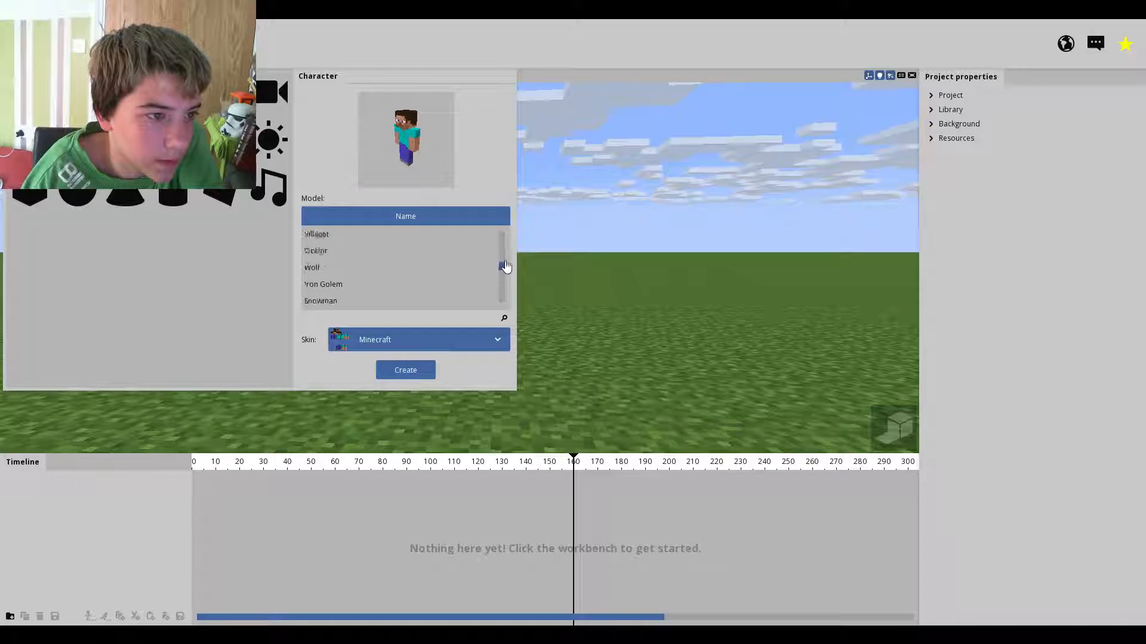
{"action": "scroll", "scroll_direction": "down", "scroll_amount": 3}
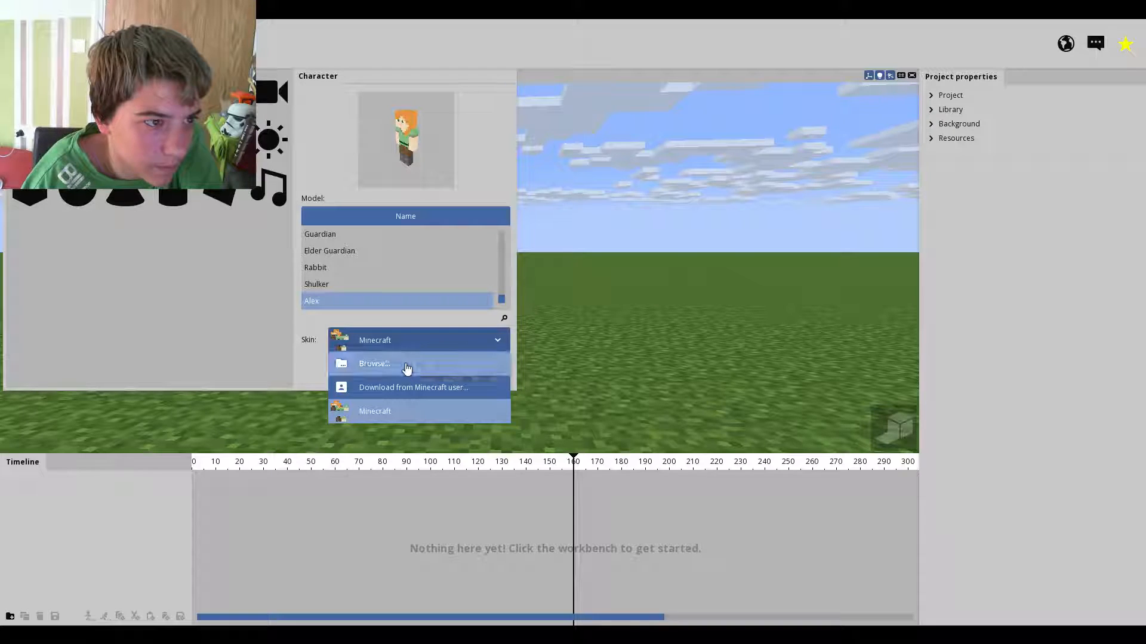
{"action": "mouse_move", "coordinate": [472, 260]}
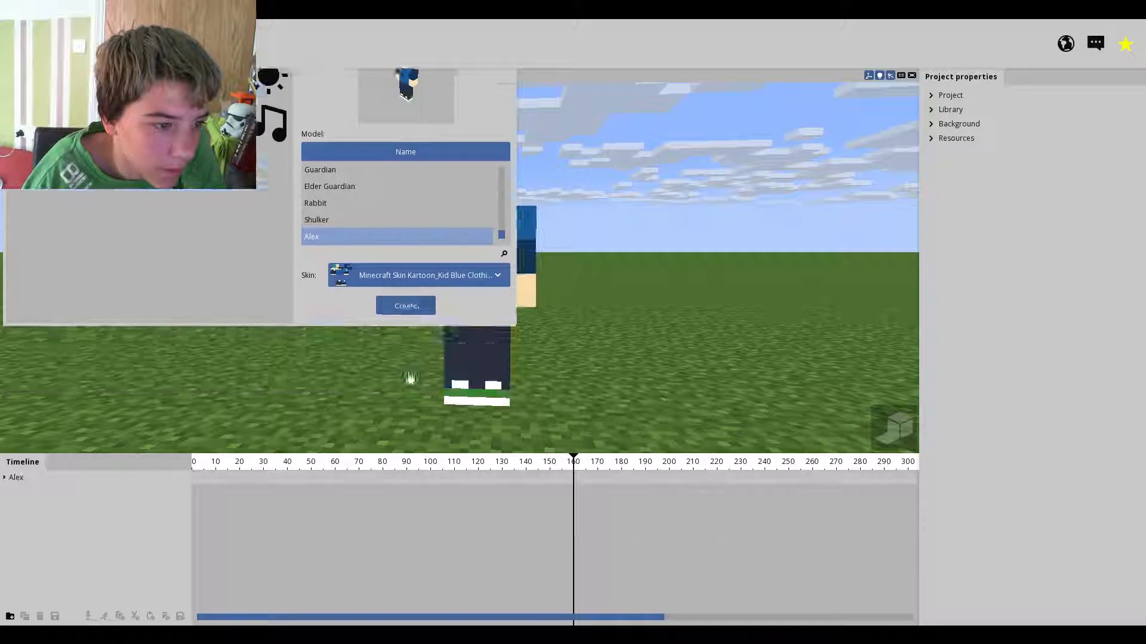
{"action": "left_click", "coordinate": [406, 306]}
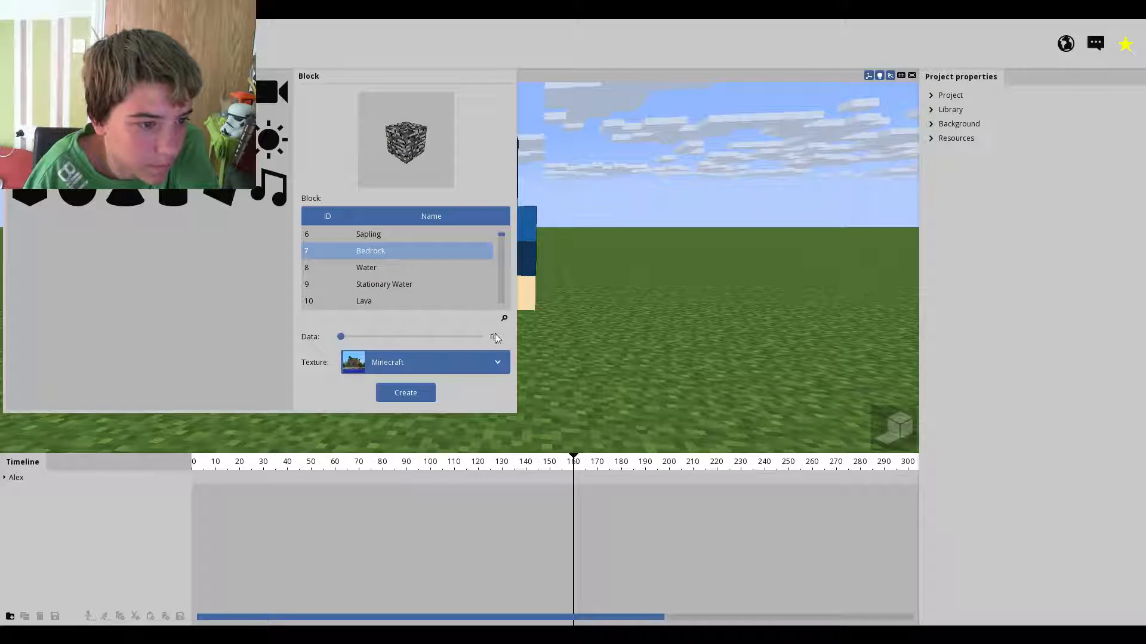
- Search 'end rod' and create an End Rod block
{"action": "left_click", "coordinate": [504, 318]}
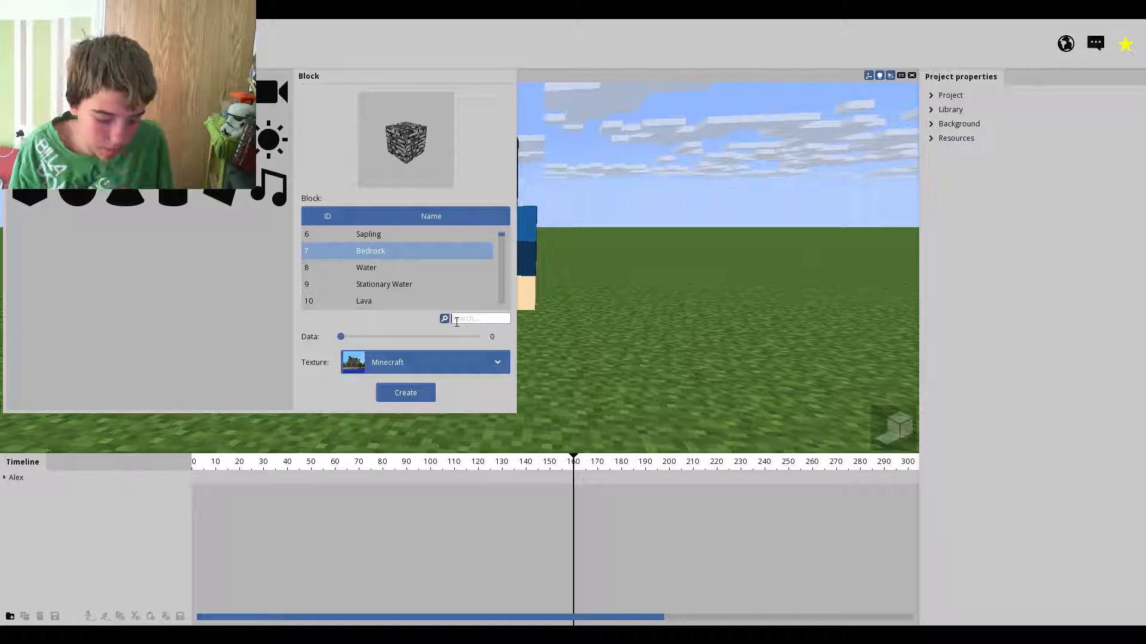
{"action": "type", "text": "end rod"}
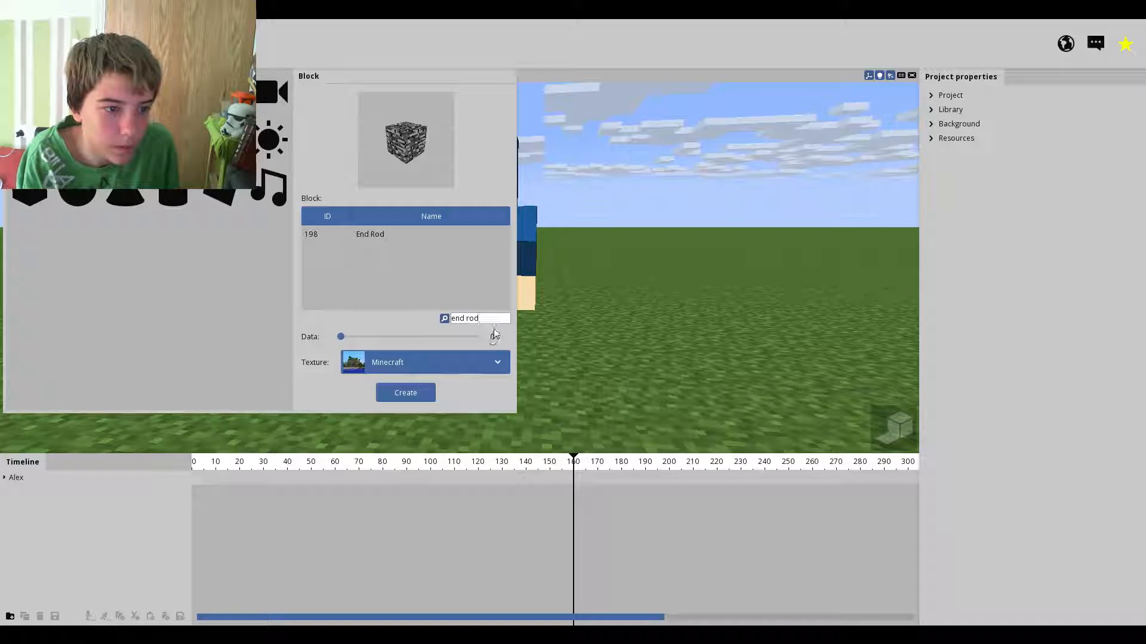
{"action": "left_click", "coordinate": [370, 234]}
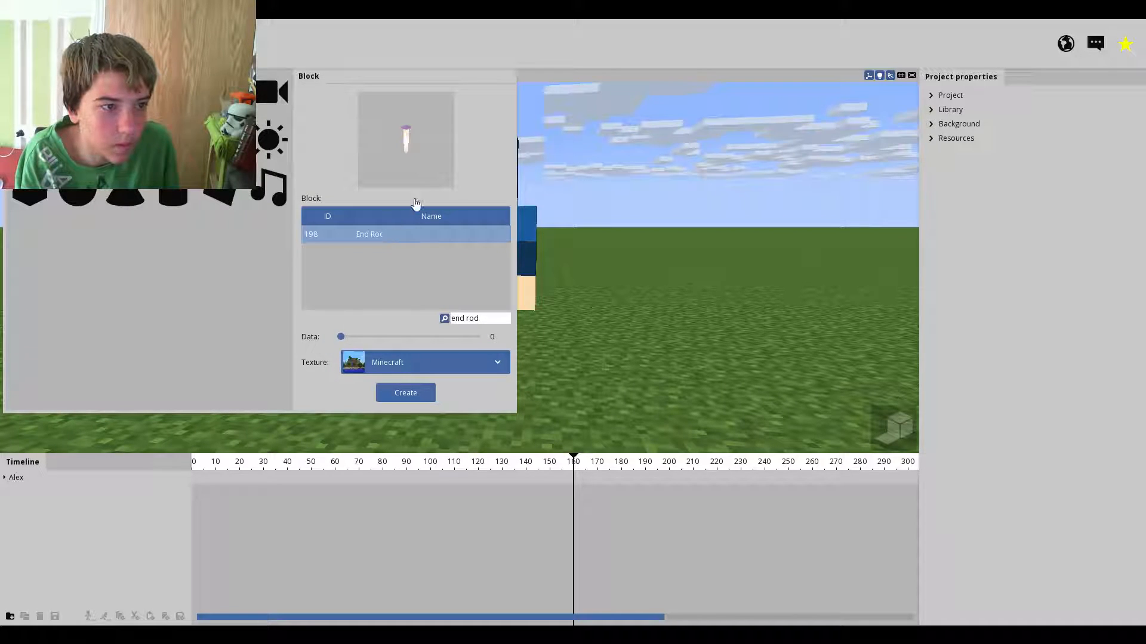
{"action": "left_click", "coordinate": [406, 393]}
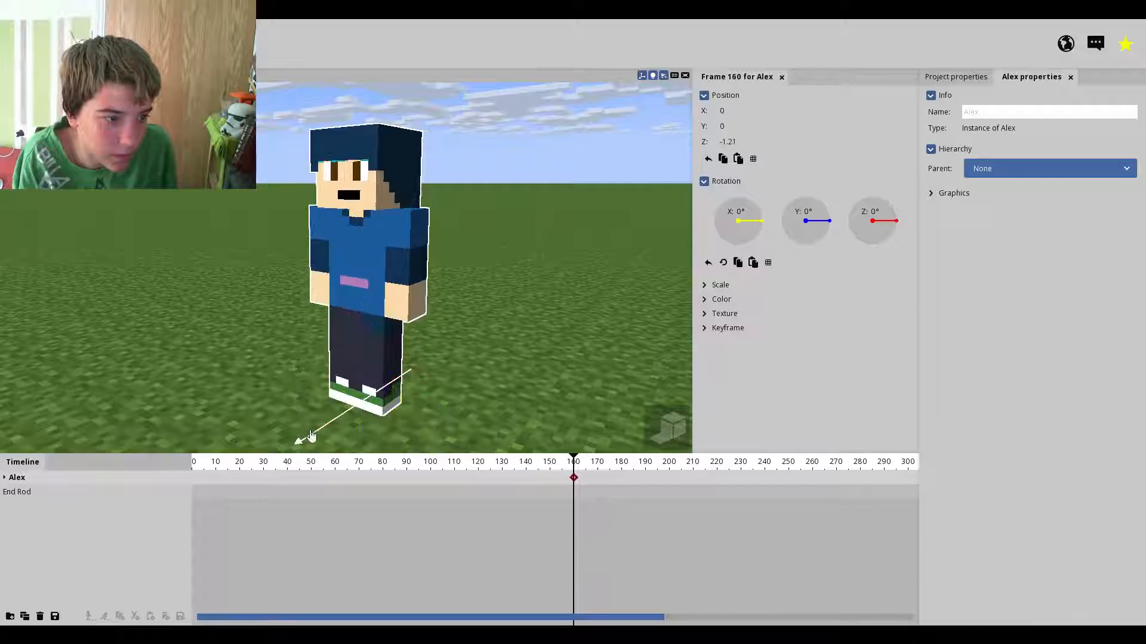
- Rotate the End Rod 90° sideways and raise it near Alex
{"action": "left_click", "coordinate": [17, 492]}
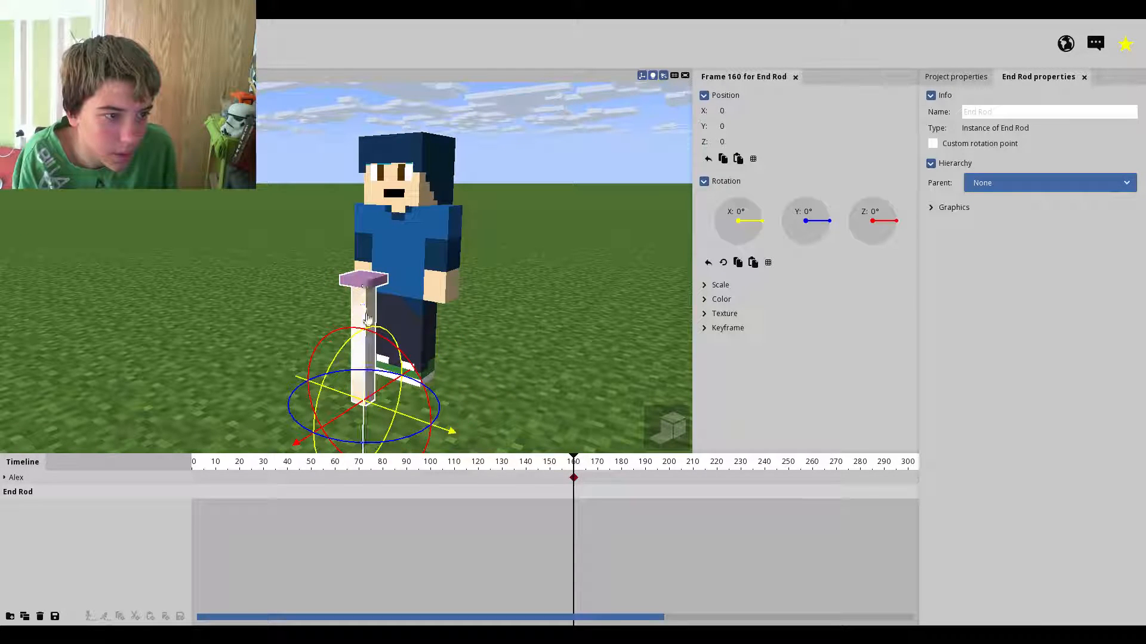
{"action": "left_click_drag", "start_coordinate": [365, 314], "coordinate": [365, 146]}
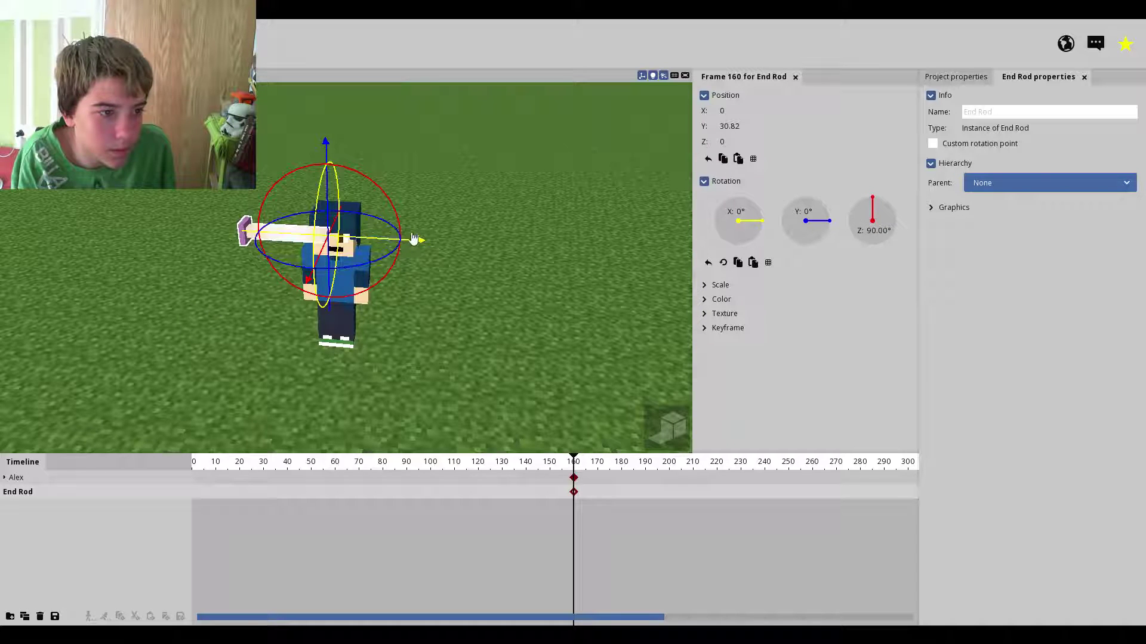
{"action": "left_click_drag", "start_coordinate": [325, 142], "coordinate": [324, 114]}
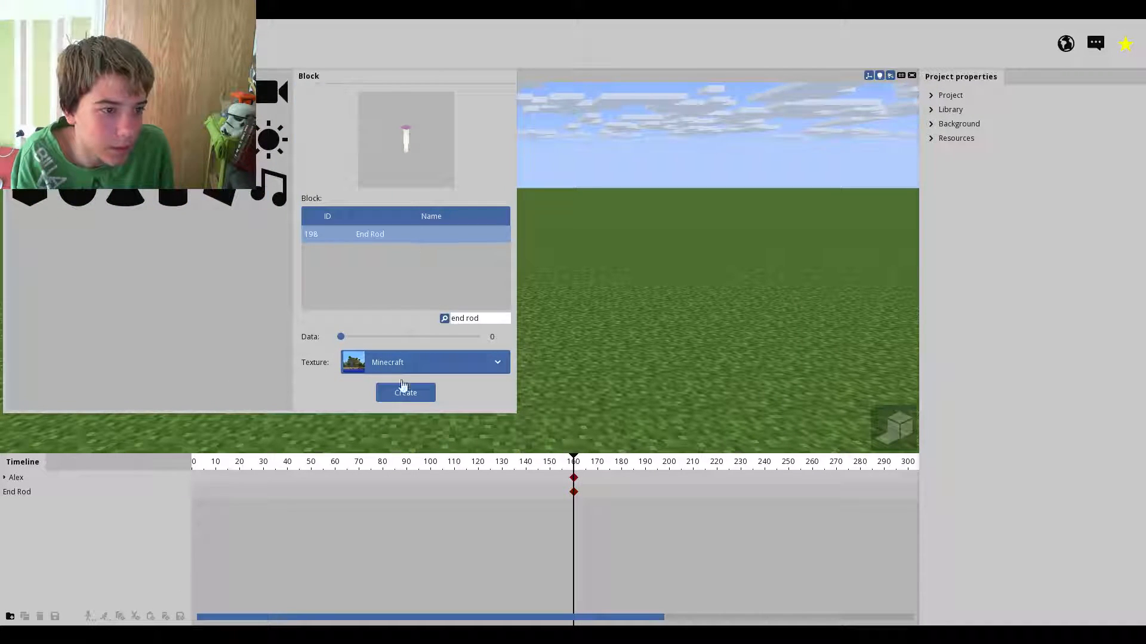
- Create a second End Rod block beside Alex
{"action": "left_click", "coordinate": [405, 393]}
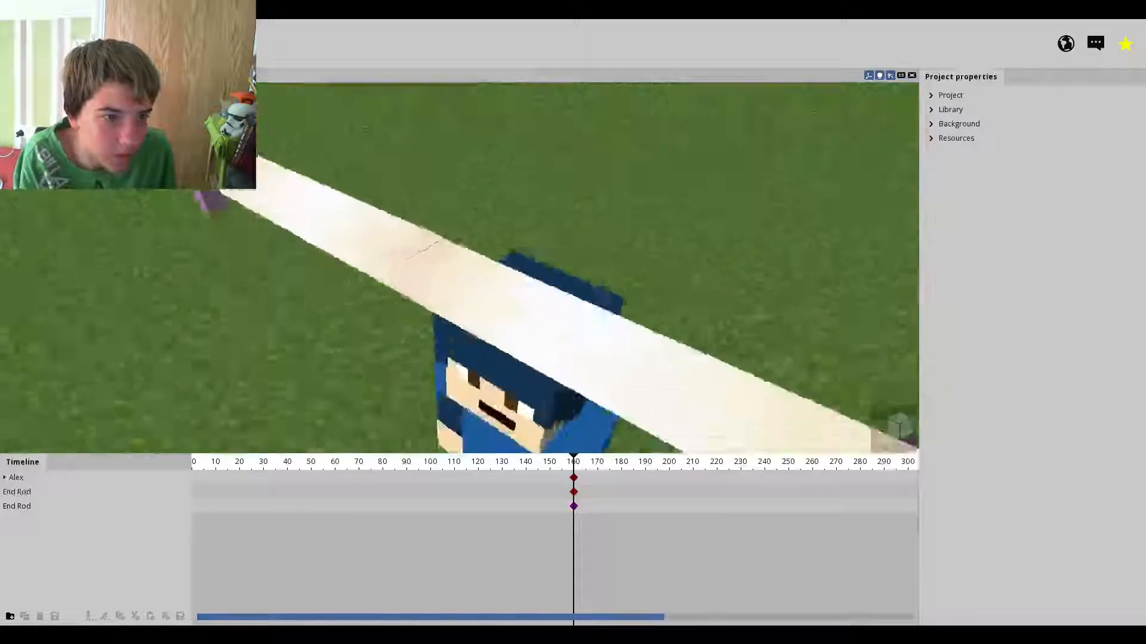
{"action": "left_click", "coordinate": [17, 506]}
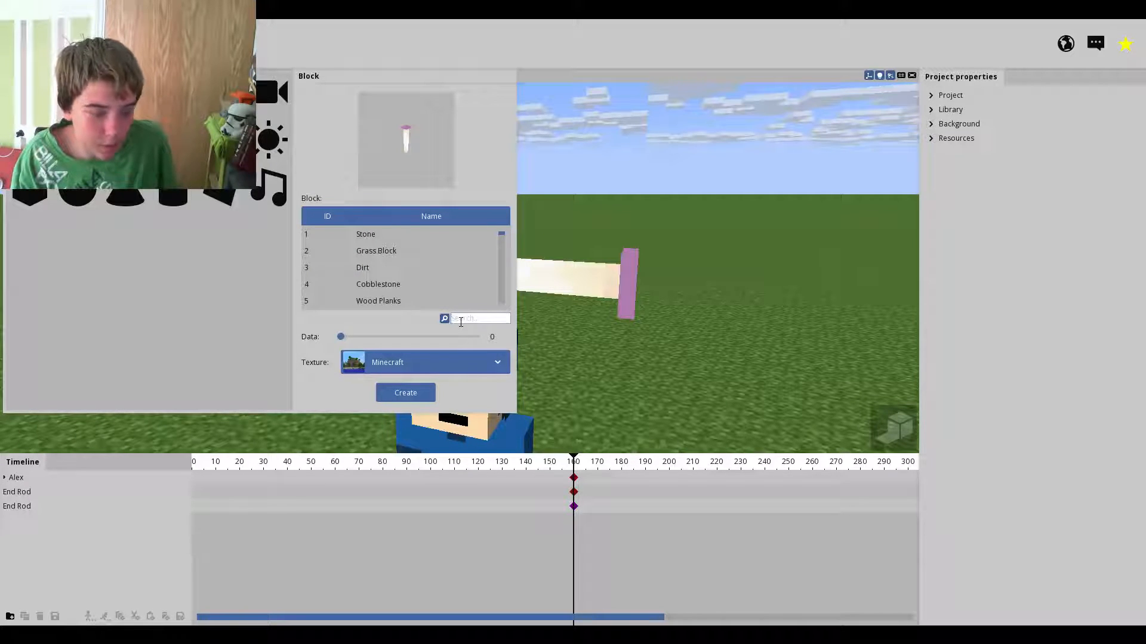
- Search 'iron', create Blocks of Iron and stack them into a pillar
{"action": "type", "text": "iron"}
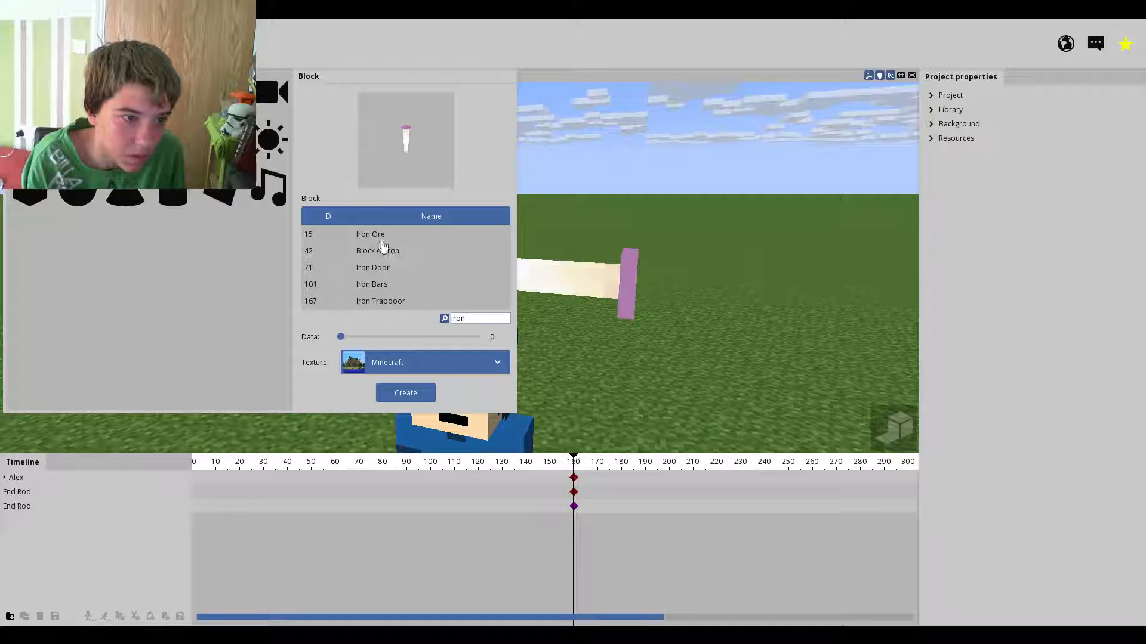
{"action": "left_click", "coordinate": [406, 393]}
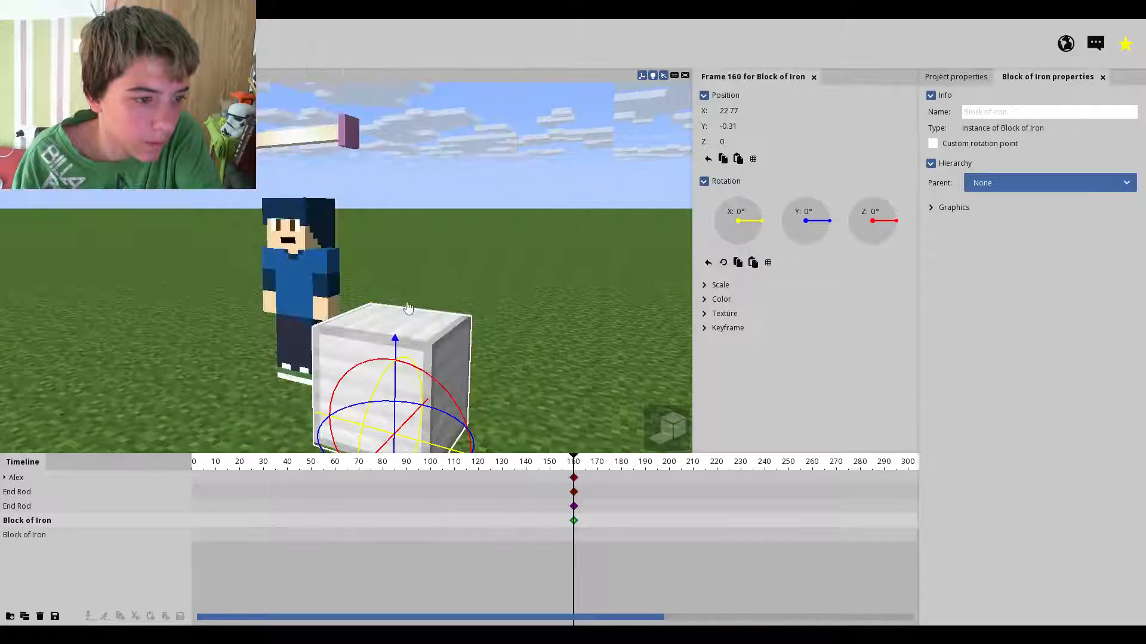
{"action": "left_click_drag", "start_coordinate": [396, 338], "coordinate": [398, 234]}
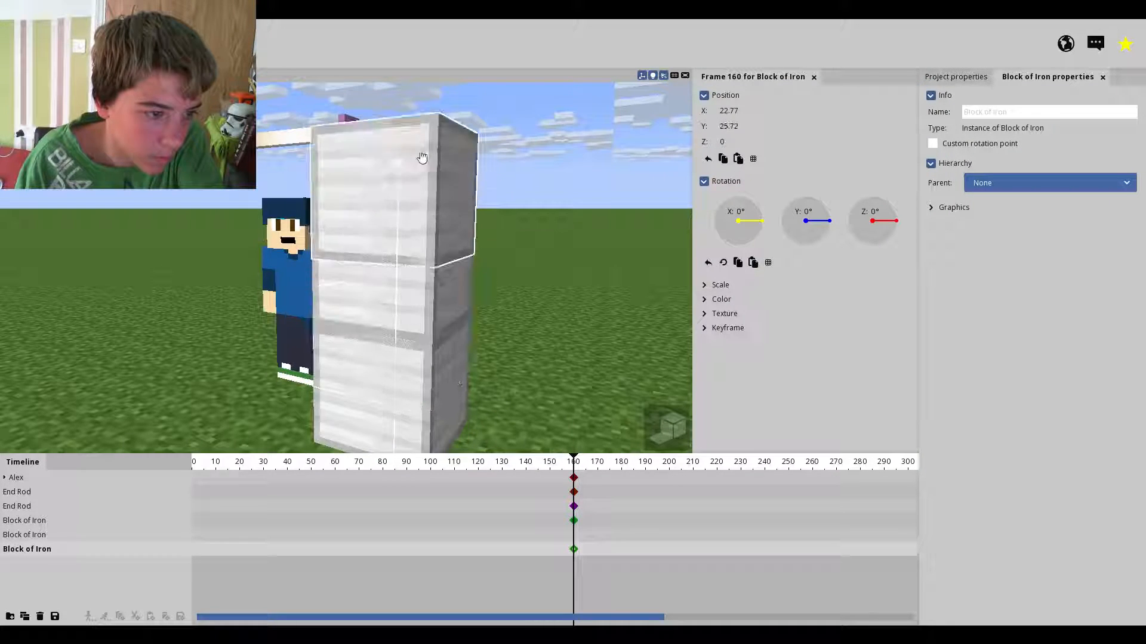
- Move Alex up beside the iron pillar, level with the End Rod
{"action": "left_click_drag", "start_coordinate": [421, 156], "coordinate": [427, 115]}
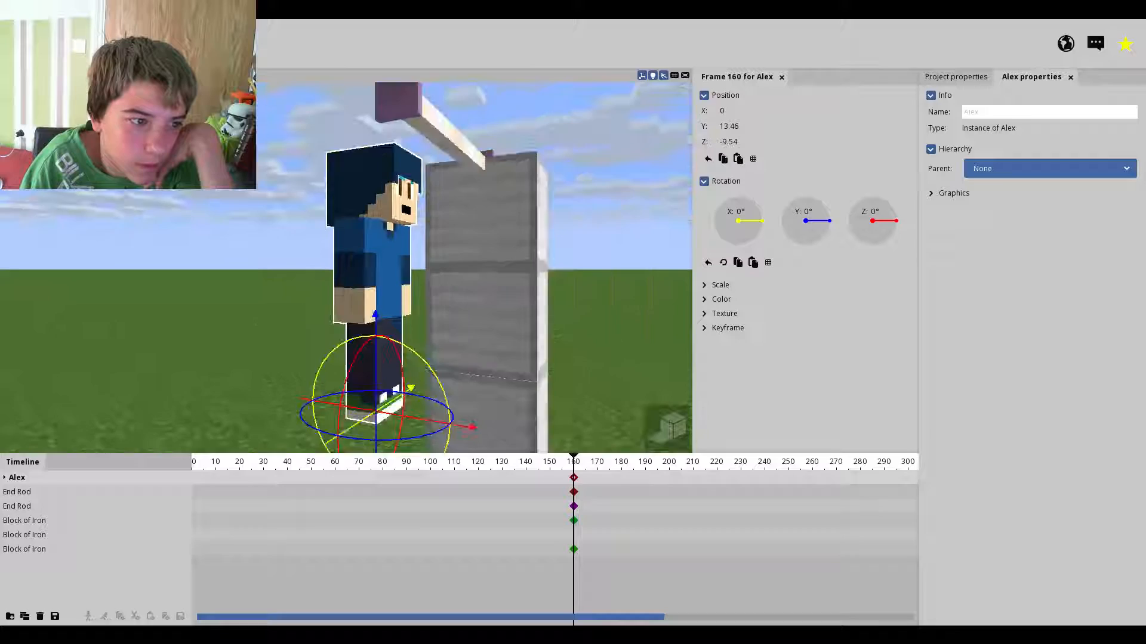
- Raise Alex's right arm forward
{"action": "left_click", "coordinate": [41, 563]}
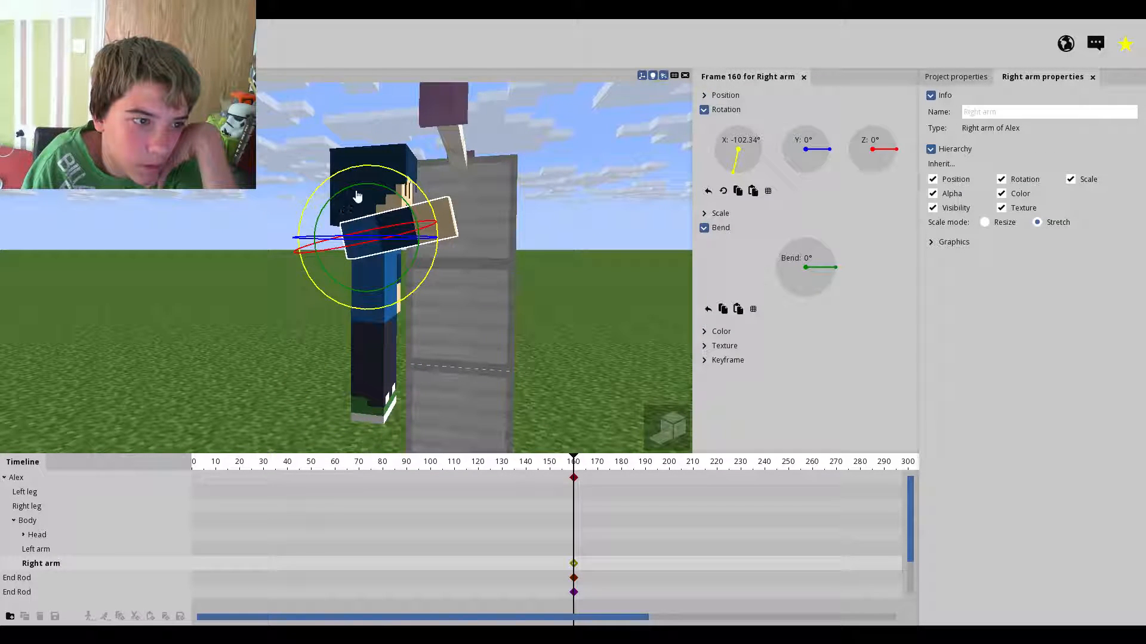
{"action": "left_click_drag", "start_coordinate": [805, 267], "coordinate": [826, 257]}
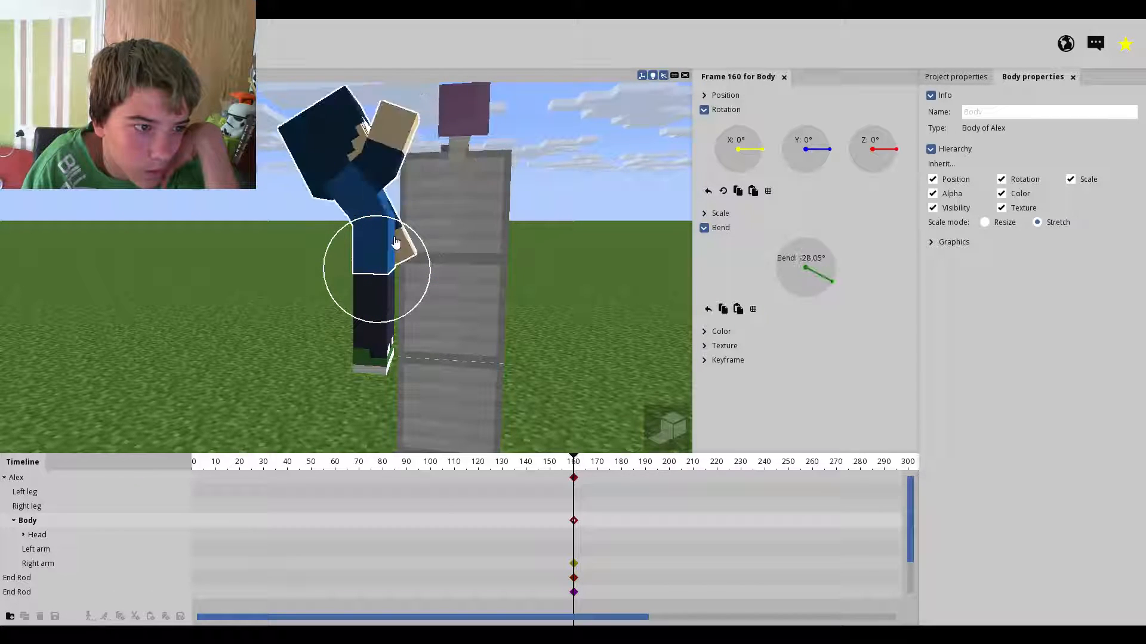
- Adjust Alex's body bend, settling on a slight forward bend
{"action": "left_click_drag", "start_coordinate": [825, 266], "coordinate": [804, 296]}
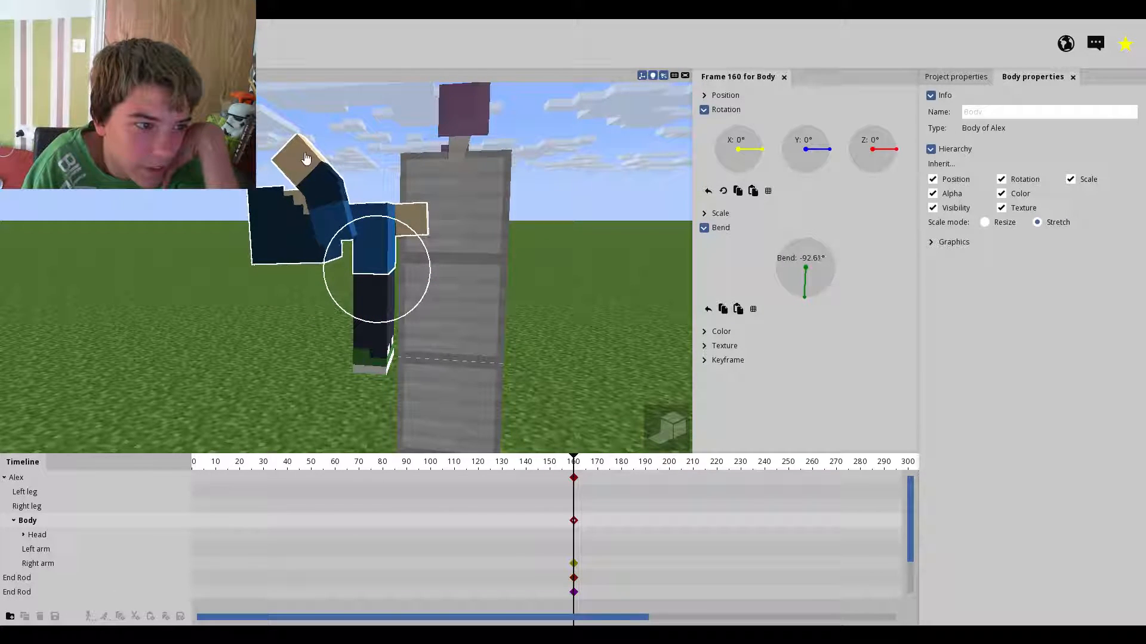
{"action": "left_click_drag", "start_coordinate": [805, 265], "coordinate": [787, 288]}
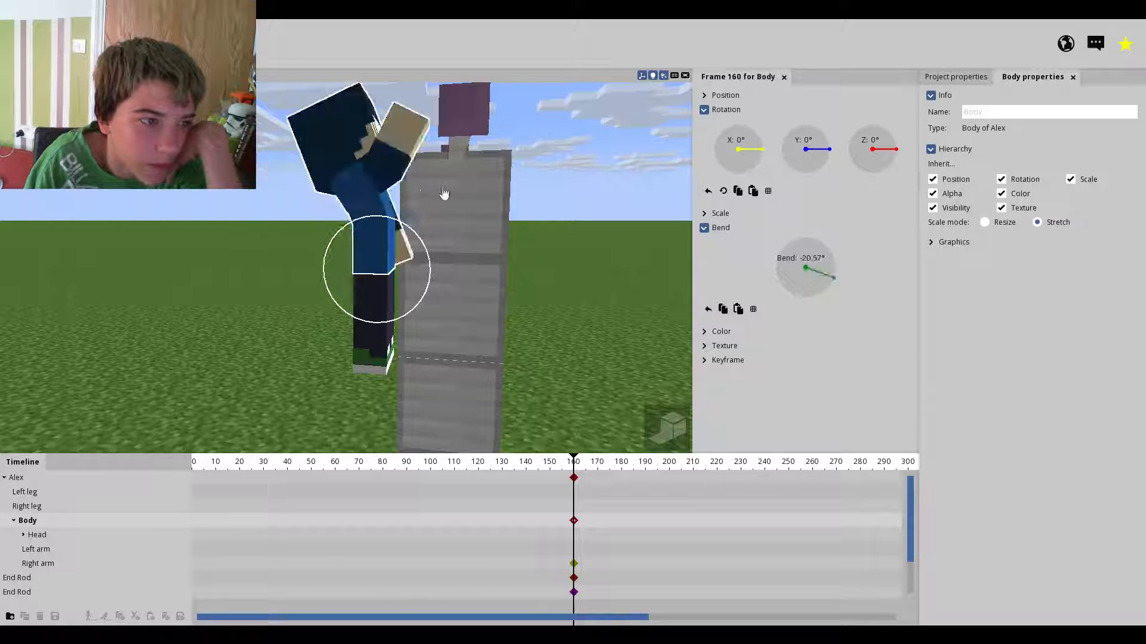
{"action": "left_click_drag", "start_coordinate": [832, 276], "coordinate": [806, 266]}
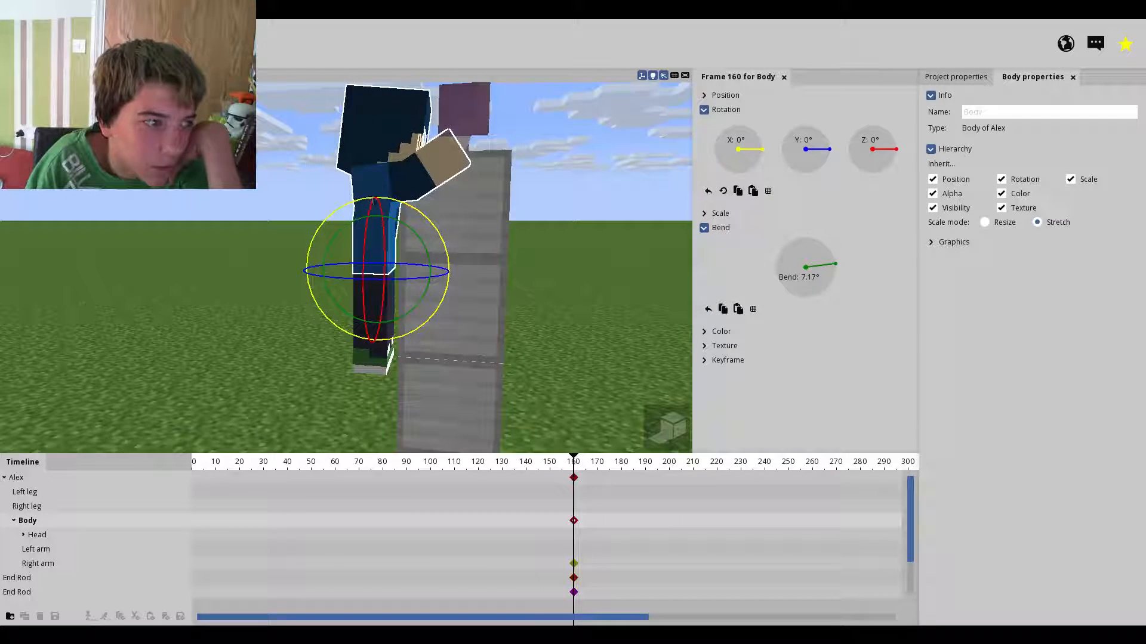
{"action": "left_click_drag", "start_coordinate": [806, 265], "coordinate": [806, 268]}
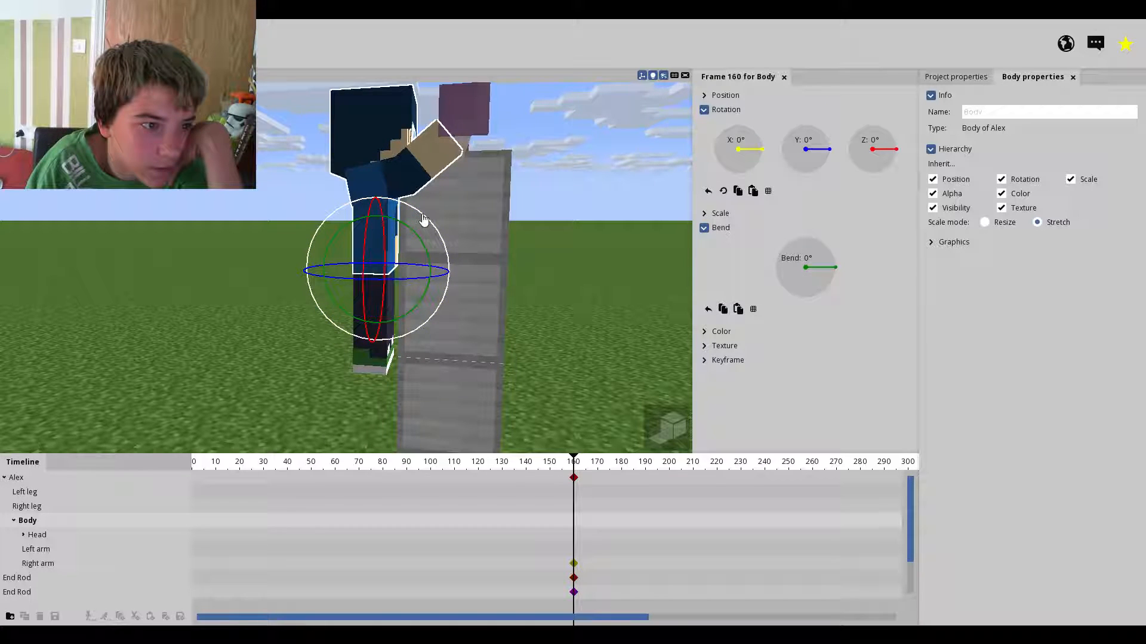
{"action": "left_click_drag", "start_coordinate": [805, 267], "coordinate": [830, 267]}
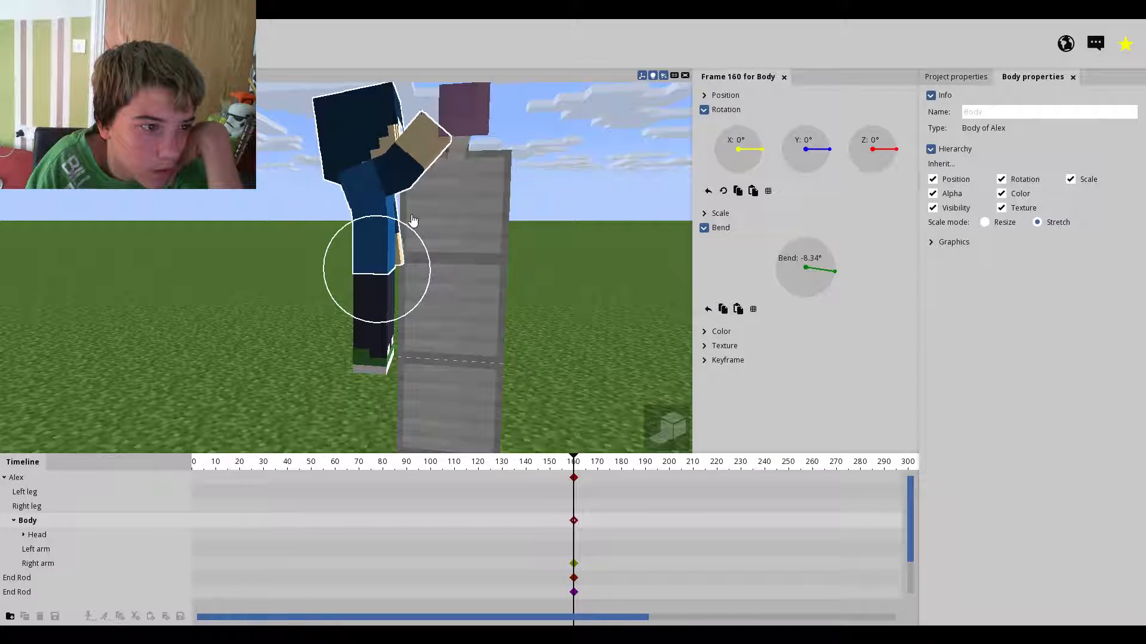
{"action": "left_click_drag", "start_coordinate": [829, 268], "coordinate": [808, 265]}
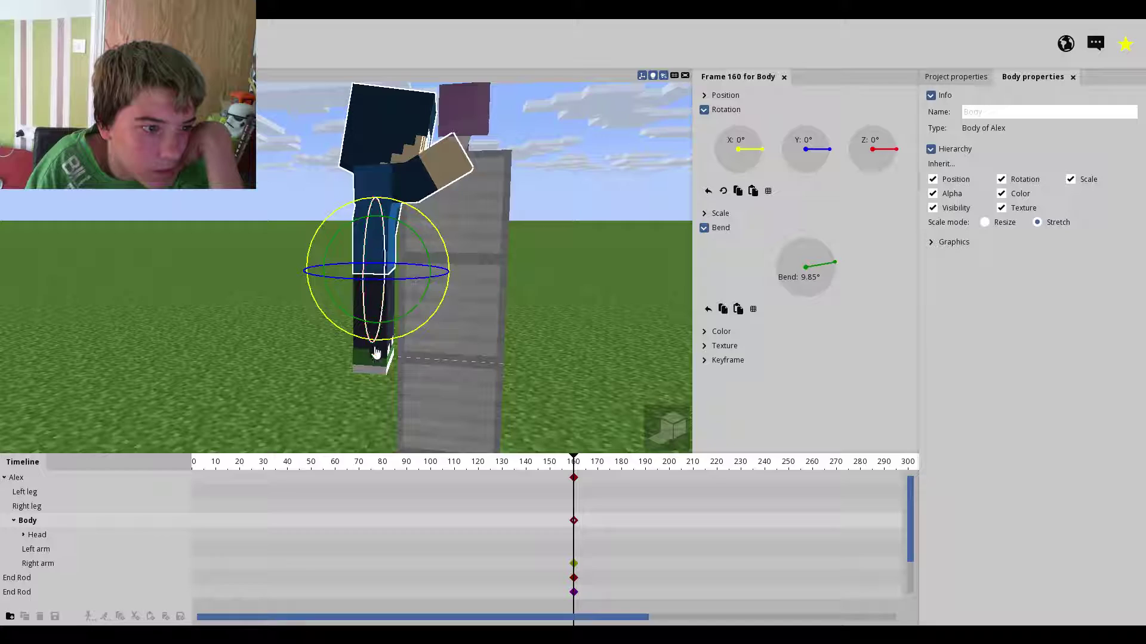
- Select the left leg, head and left arm to pose them
{"action": "left_click", "coordinate": [27, 506]}
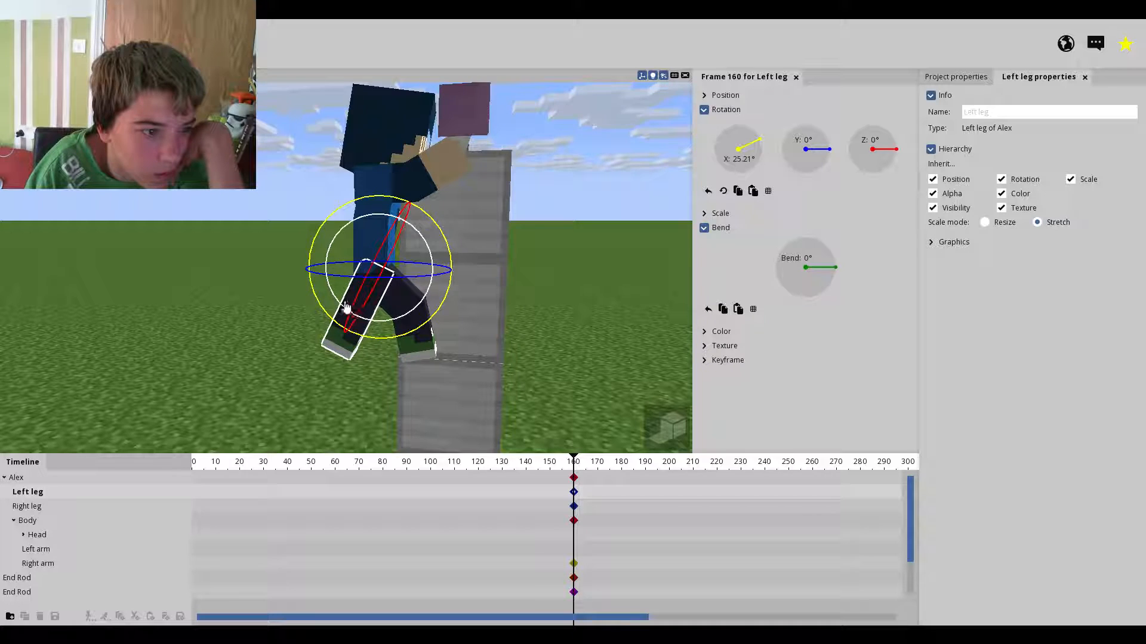
{"action": "left_click", "coordinate": [23, 592]}
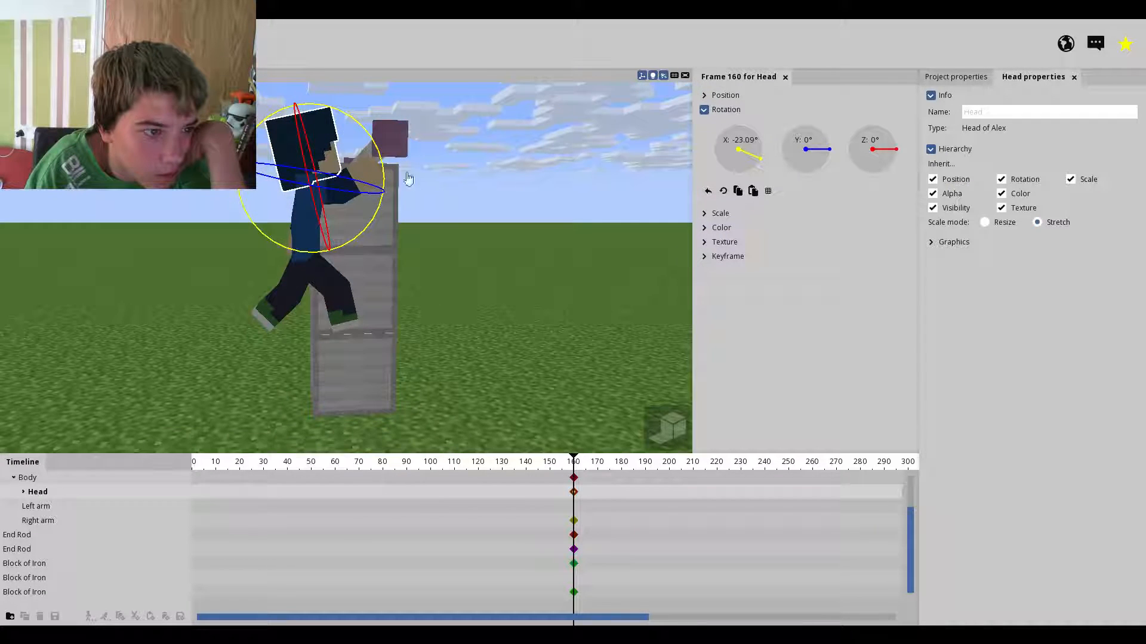
{"action": "left_click", "coordinate": [37, 520]}
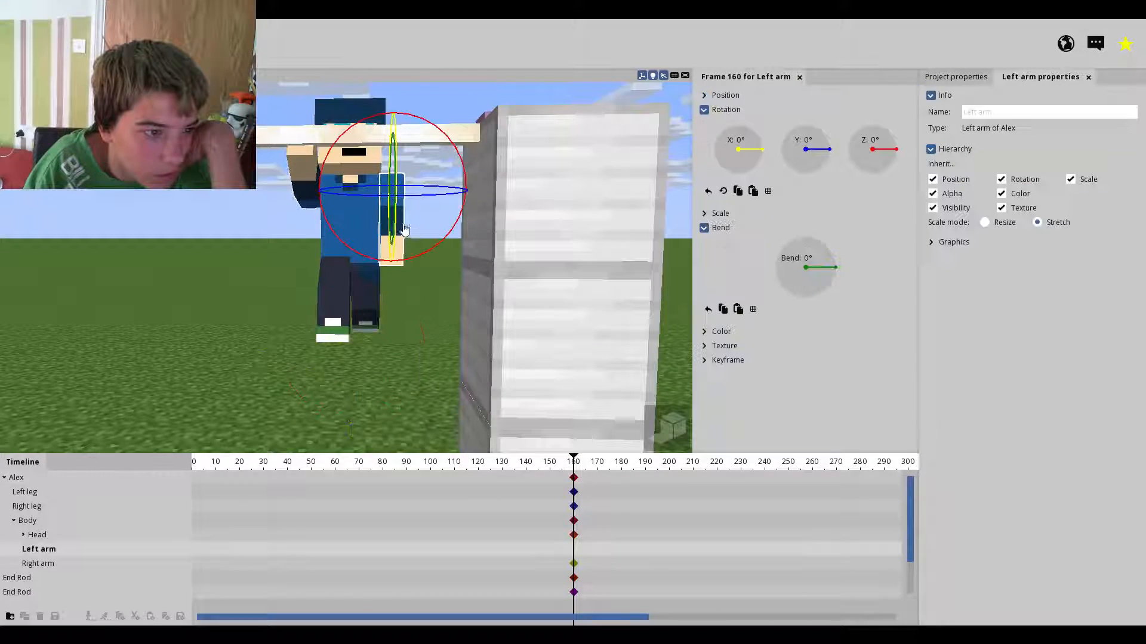
- Raise Alex's left arm overhead toward the End Rod
{"action": "left_click_drag", "start_coordinate": [737, 151], "coordinate": [745, 154]}
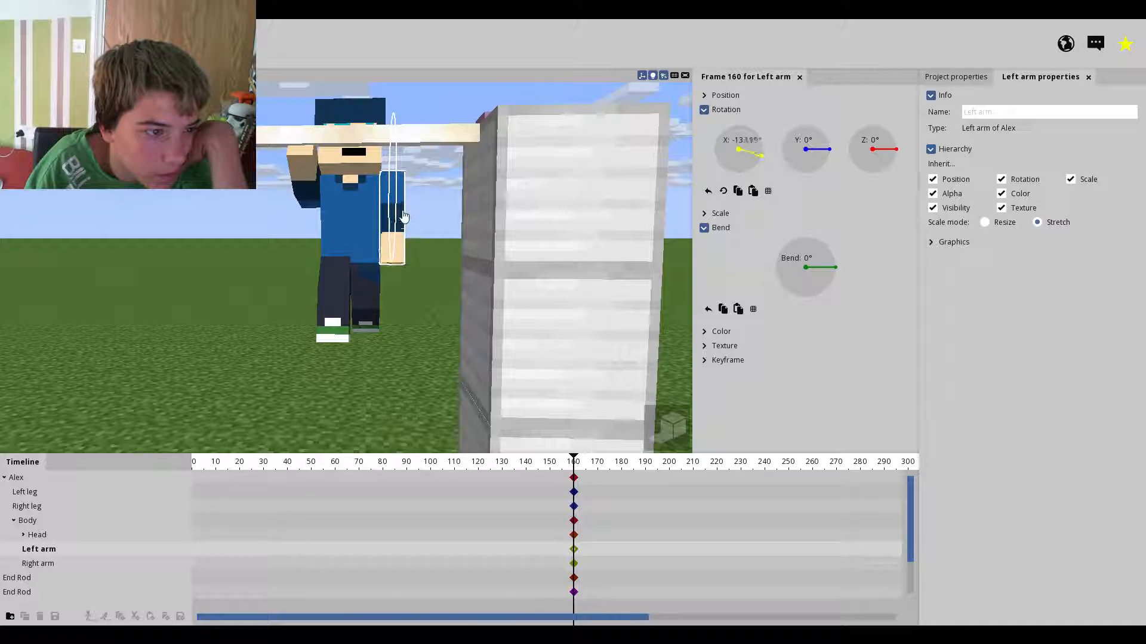
{"action": "left_click_drag", "start_coordinate": [758, 151], "coordinate": [728, 162]}
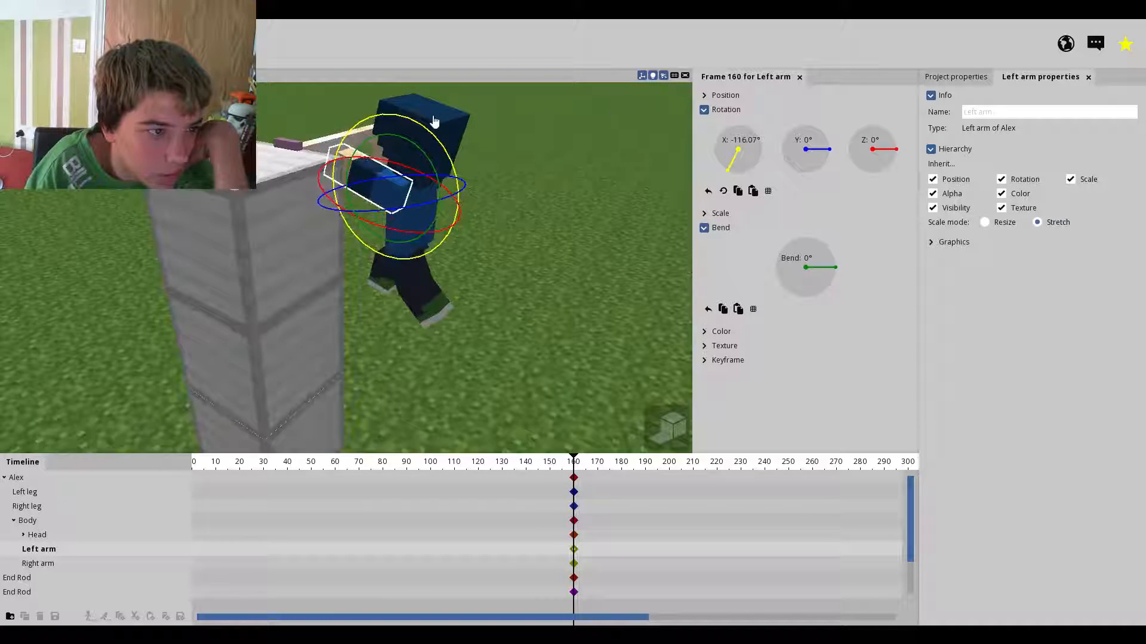
{"action": "left_click_drag", "start_coordinate": [434, 121], "coordinate": [380, 146]}
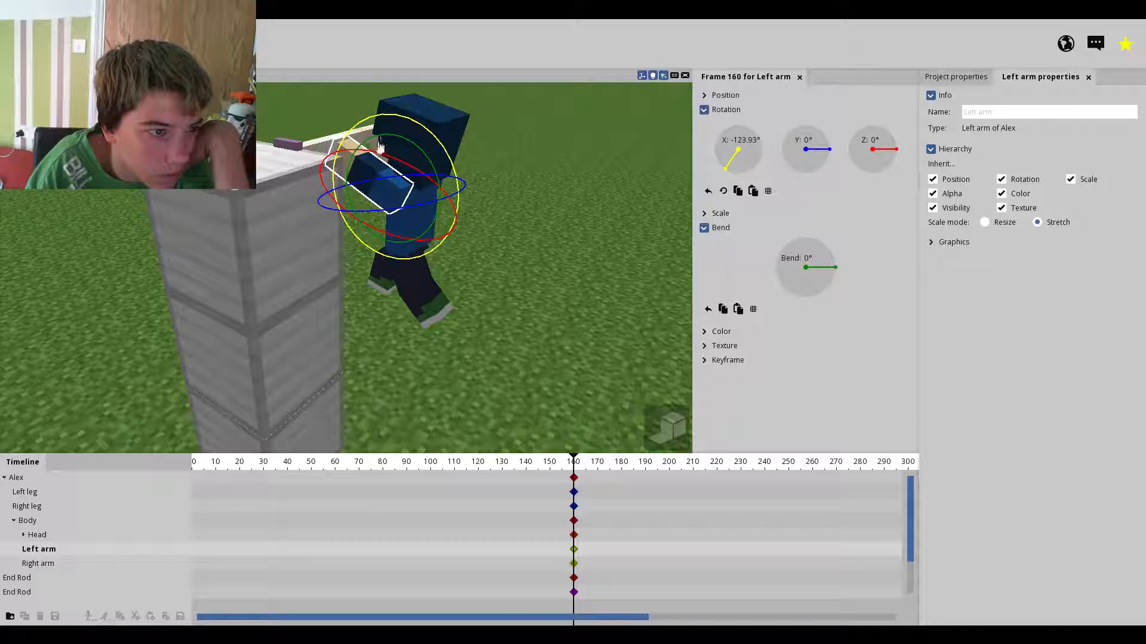
{"action": "left_click_drag", "start_coordinate": [805, 266], "coordinate": [826, 253]}
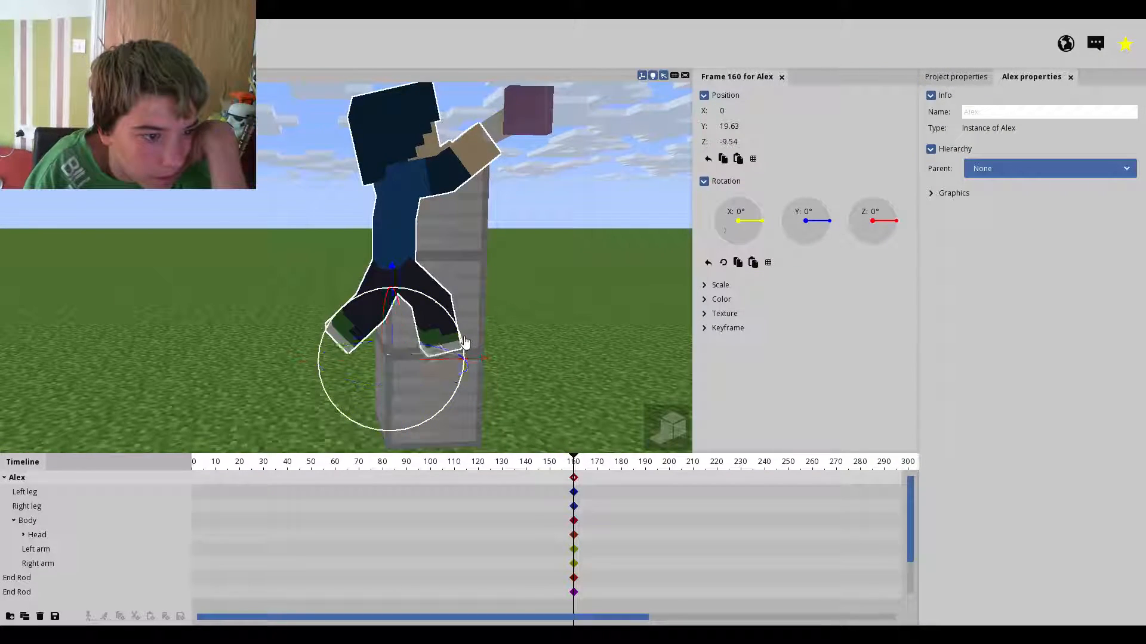
- Reposition Alex beside the iron blocks and fine-tune the body bend so he hangs from the rod
{"action": "left_click_drag", "start_coordinate": [738, 234], "coordinate": [737, 212]}
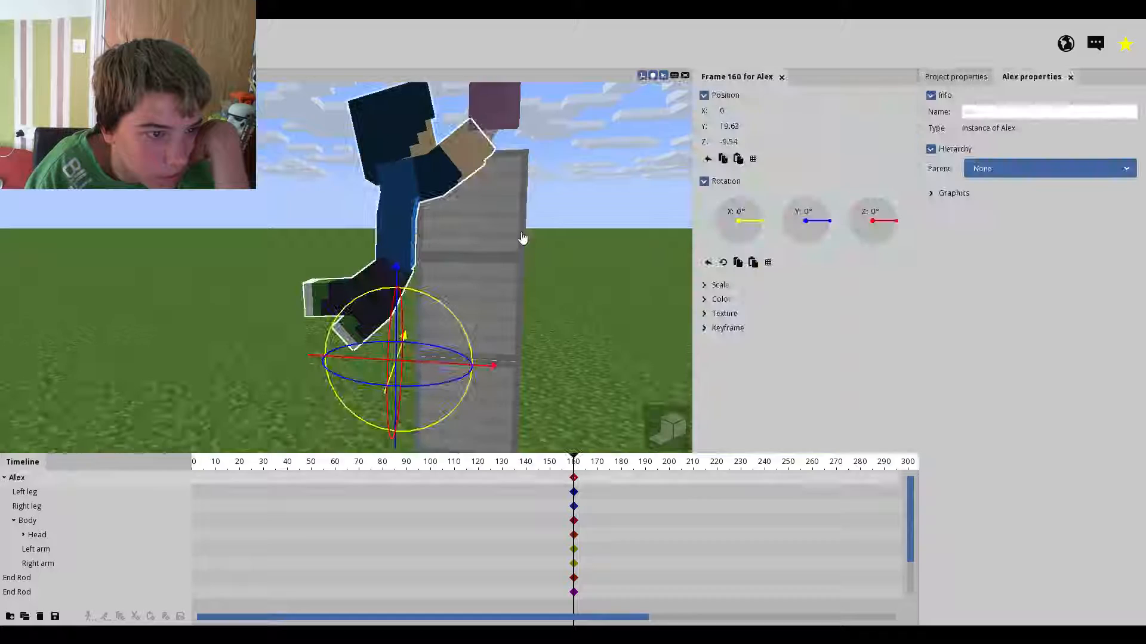
{"action": "left_click", "coordinate": [26, 521]}
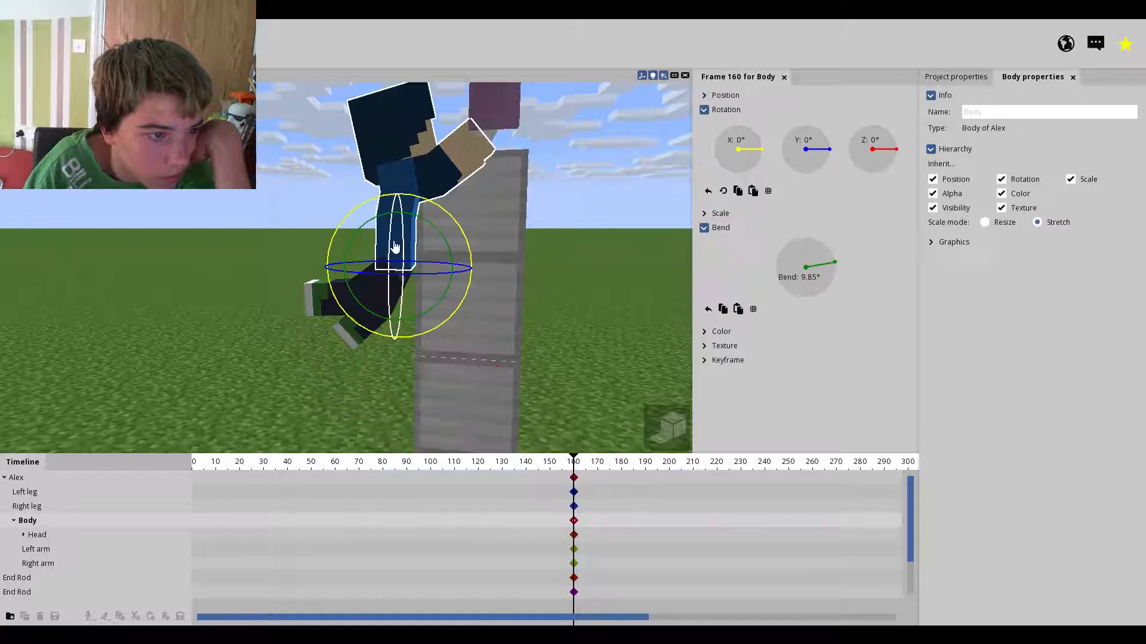
{"action": "left_click_drag", "start_coordinate": [807, 259], "coordinate": [830, 269]}
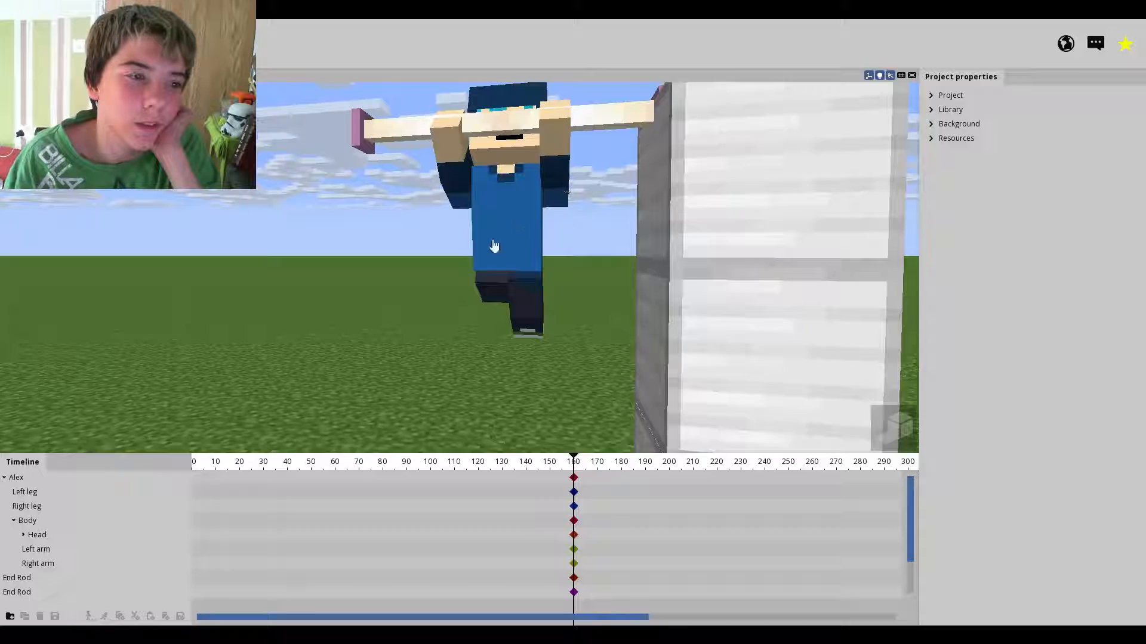
- Start creating a new character with the Human model
{"action": "left_click", "coordinate": [494, 246]}
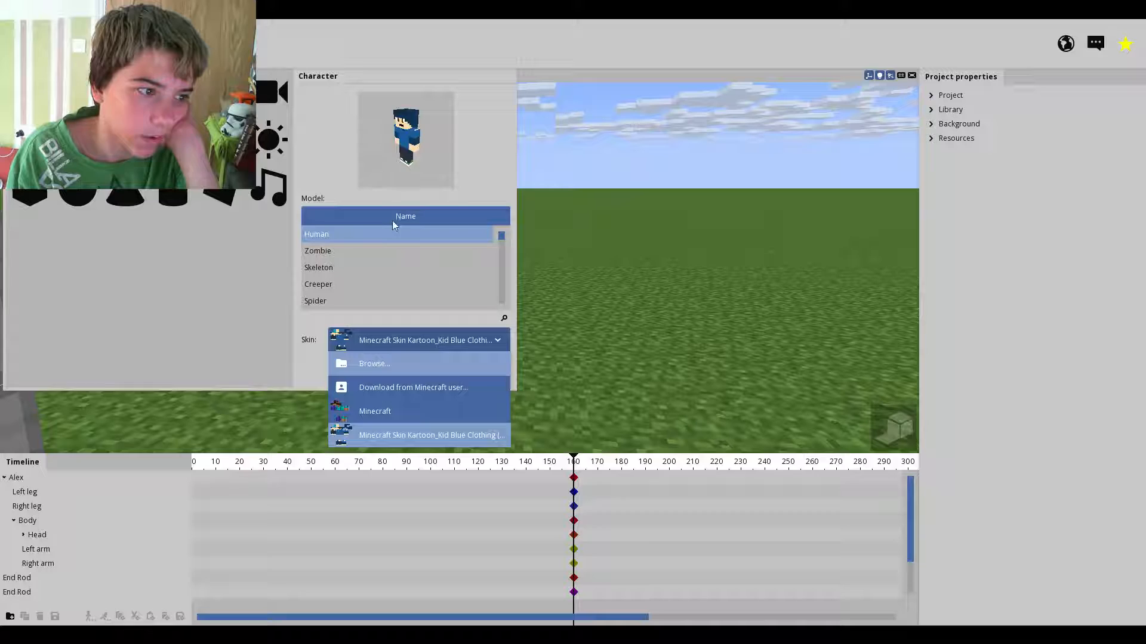
- Create a Human character wearing the Nathan Drake Minecraft Skin
{"action": "left_click", "coordinate": [418, 434]}
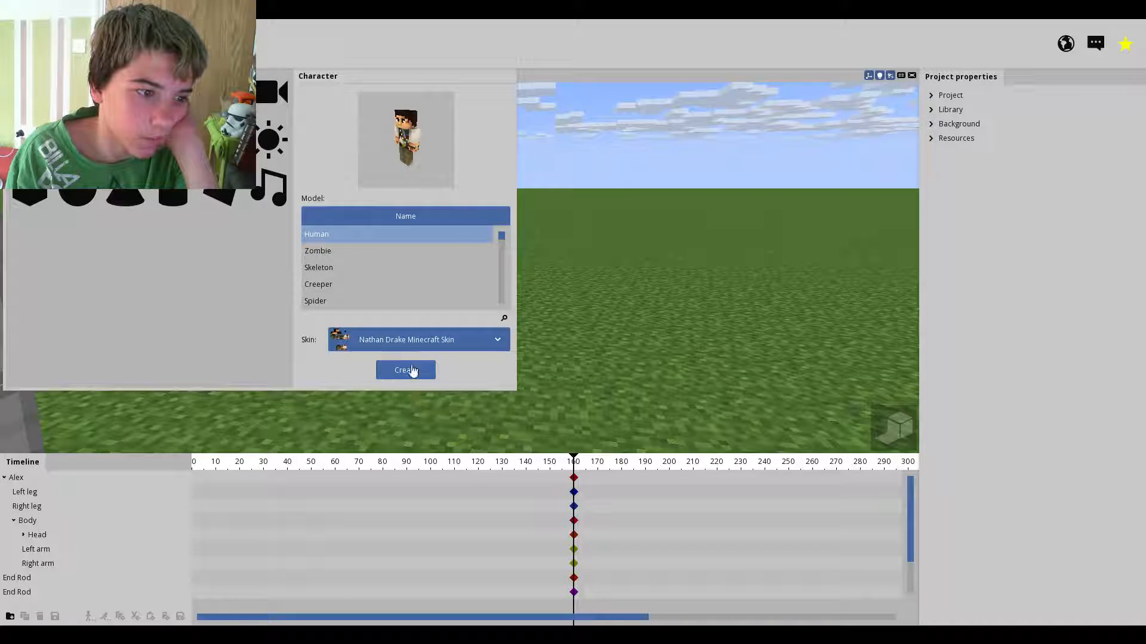
{"action": "left_click", "coordinate": [406, 370]}
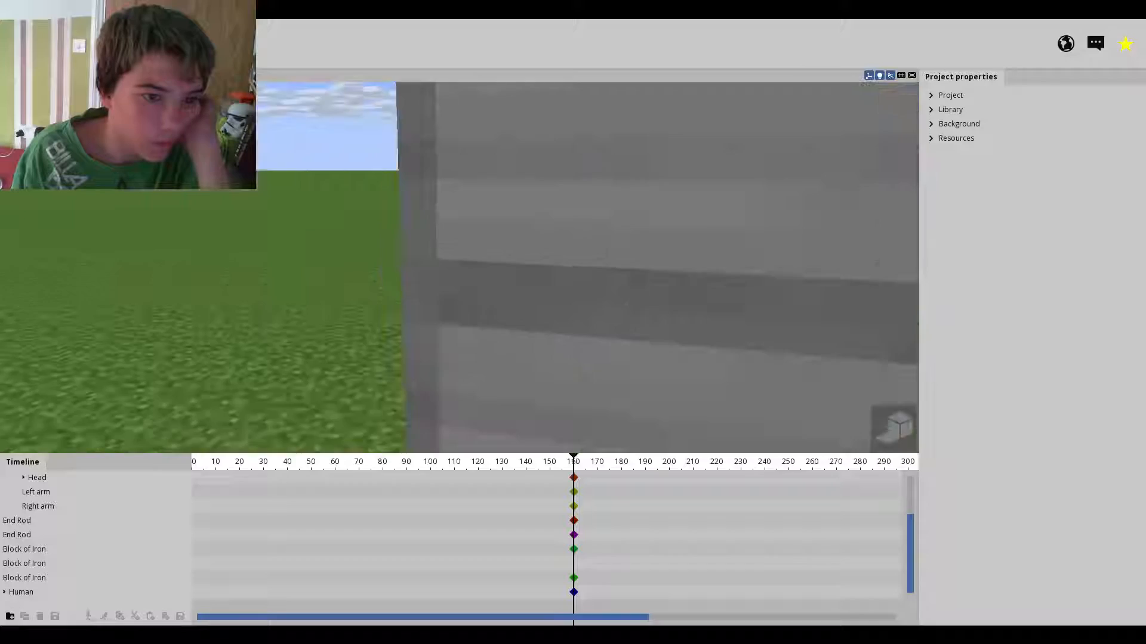
{"action": "left_click", "coordinate": [20, 592]}
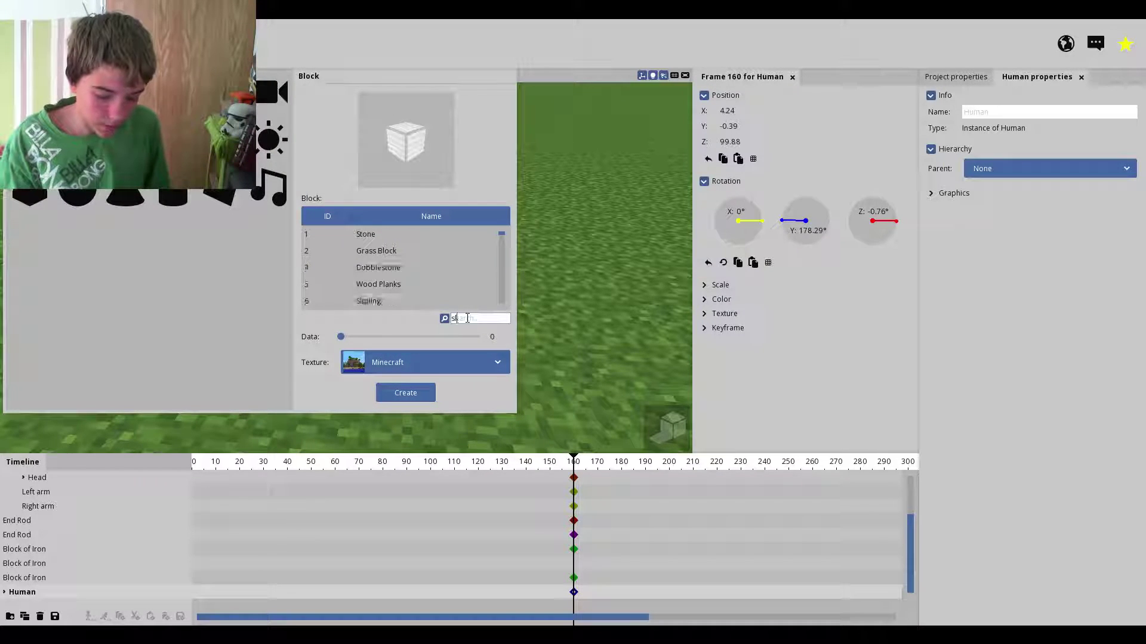
- Search 'slab' and create a Wooden Slab, then a Double Wooden Slab near Nathan Drake
{"action": "type", "text": "slab"}
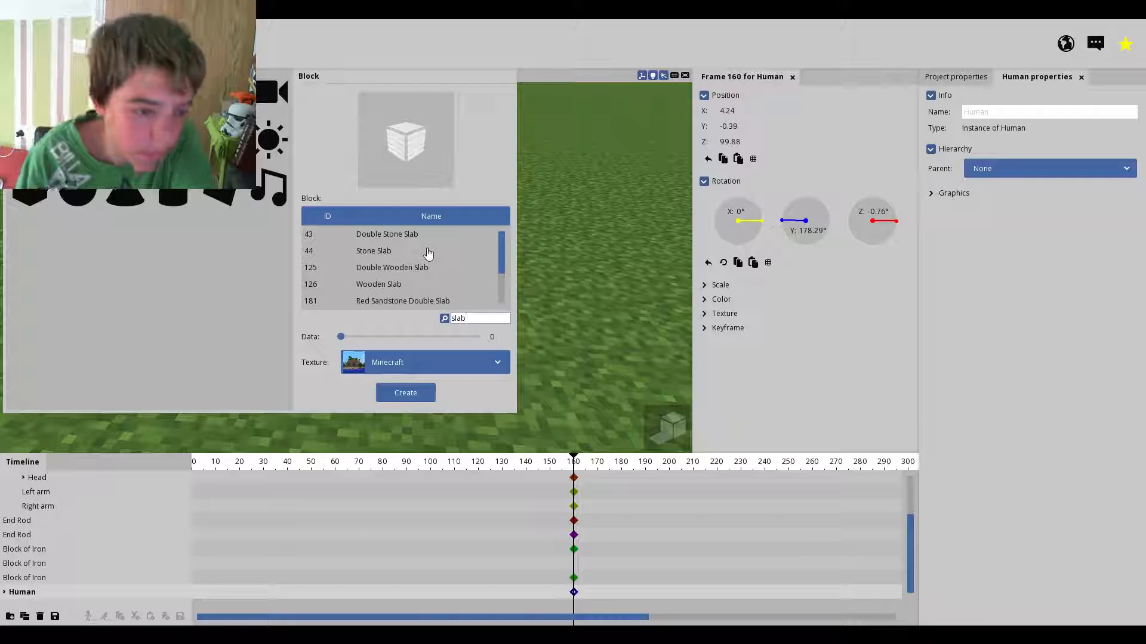
{"action": "left_click", "coordinate": [373, 251]}
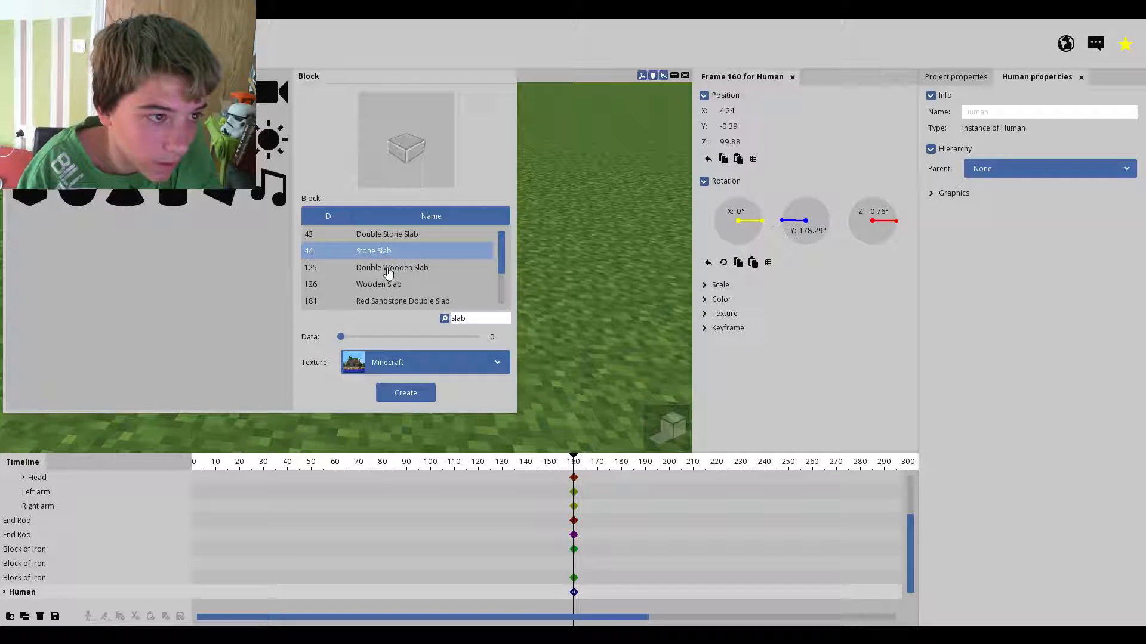
{"action": "left_click", "coordinate": [377, 284]}
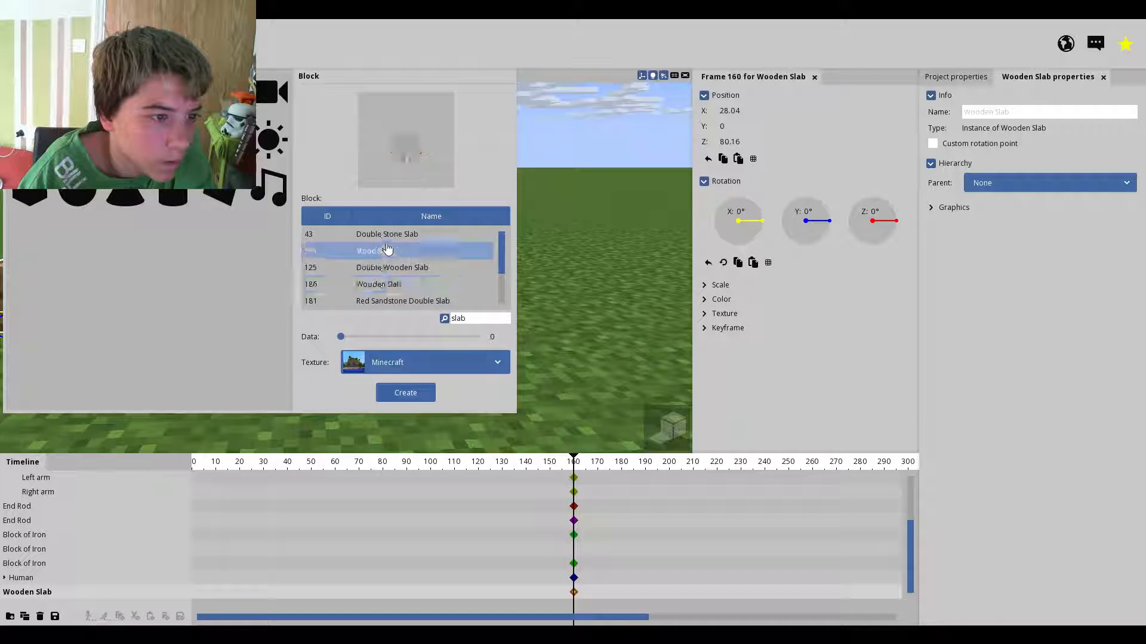
{"action": "left_click", "coordinate": [392, 267]}
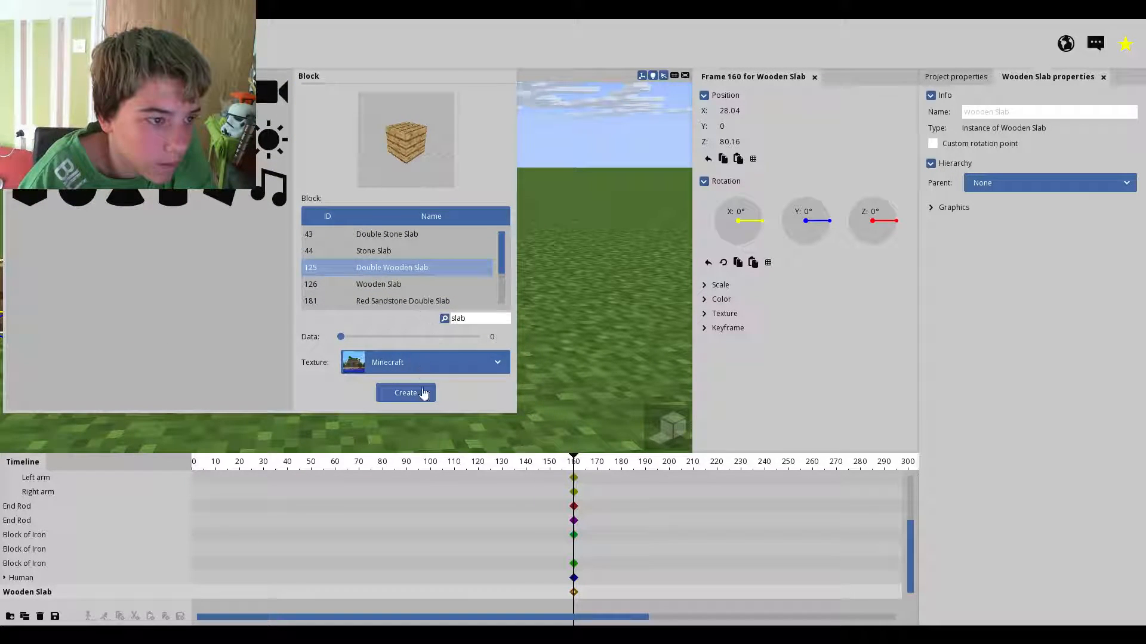
{"action": "left_click", "coordinate": [406, 393]}
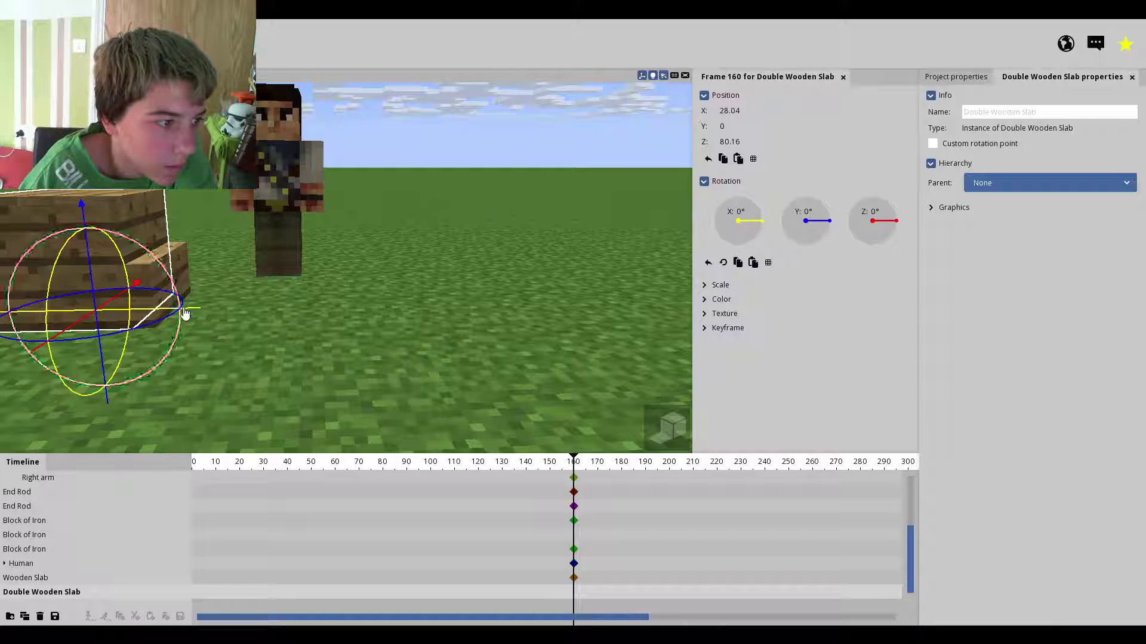
- Move the double slab into the counter and select the single wooden slab for editing
{"action": "left_click_drag", "start_coordinate": [186, 310], "coordinate": [358, 314]}
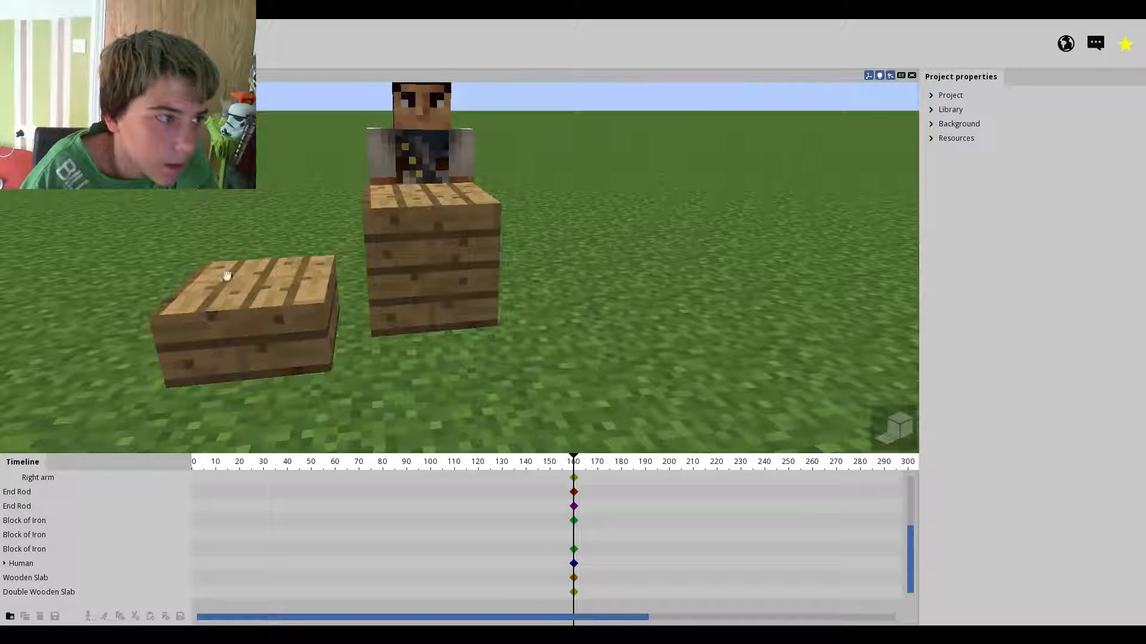
{"action": "left_click", "coordinate": [227, 287]}
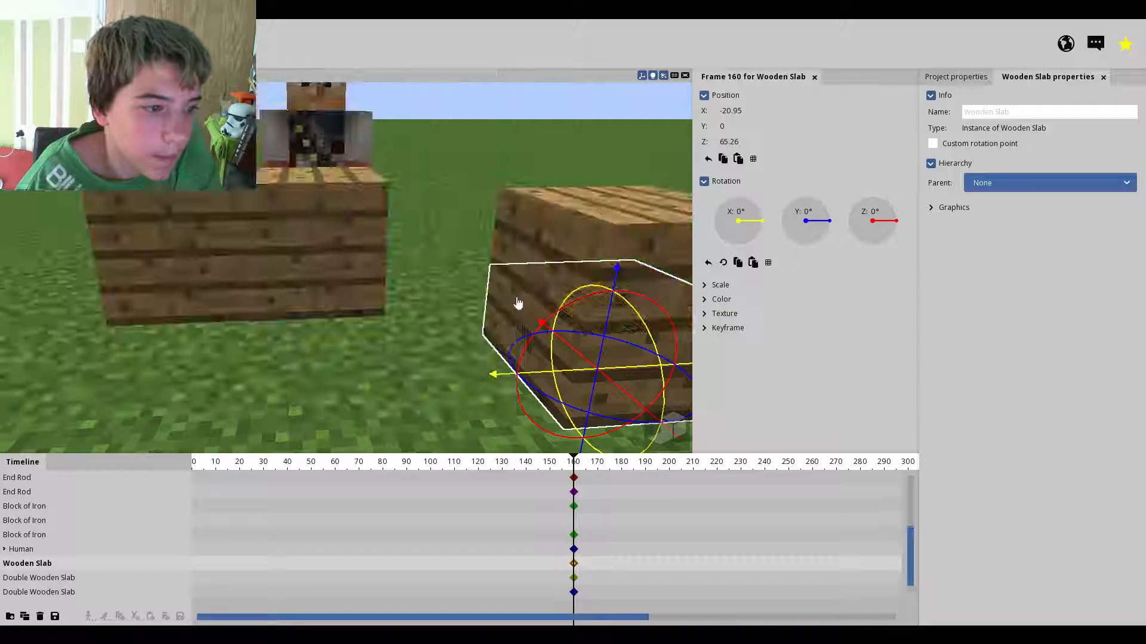
{"action": "left_click", "coordinate": [40, 592]}
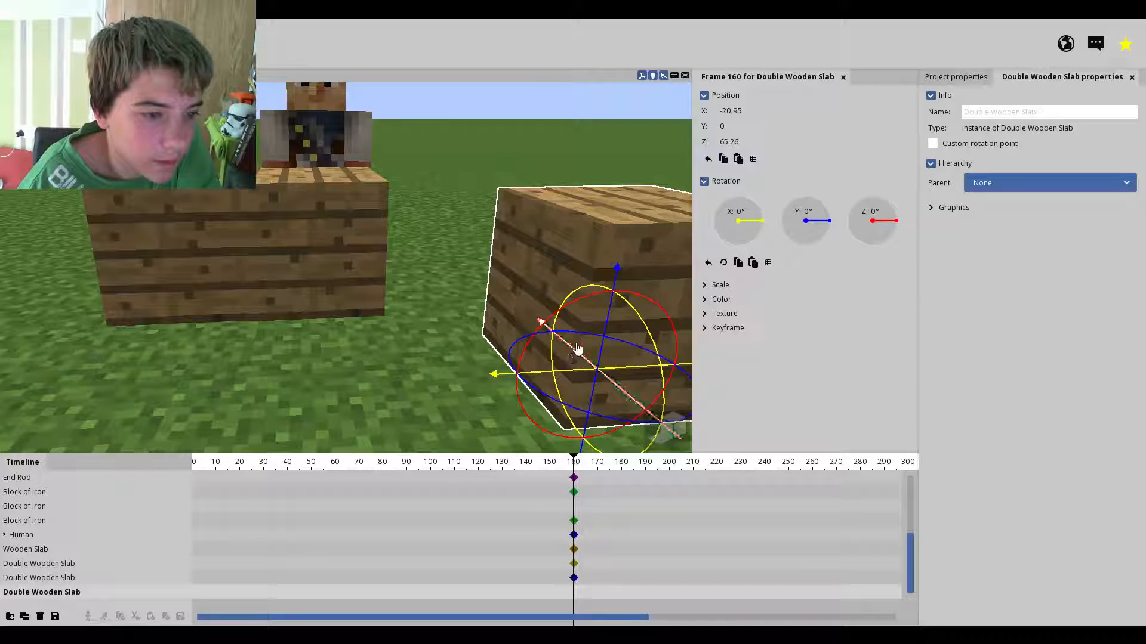
{"action": "left_click", "coordinate": [25, 549]}
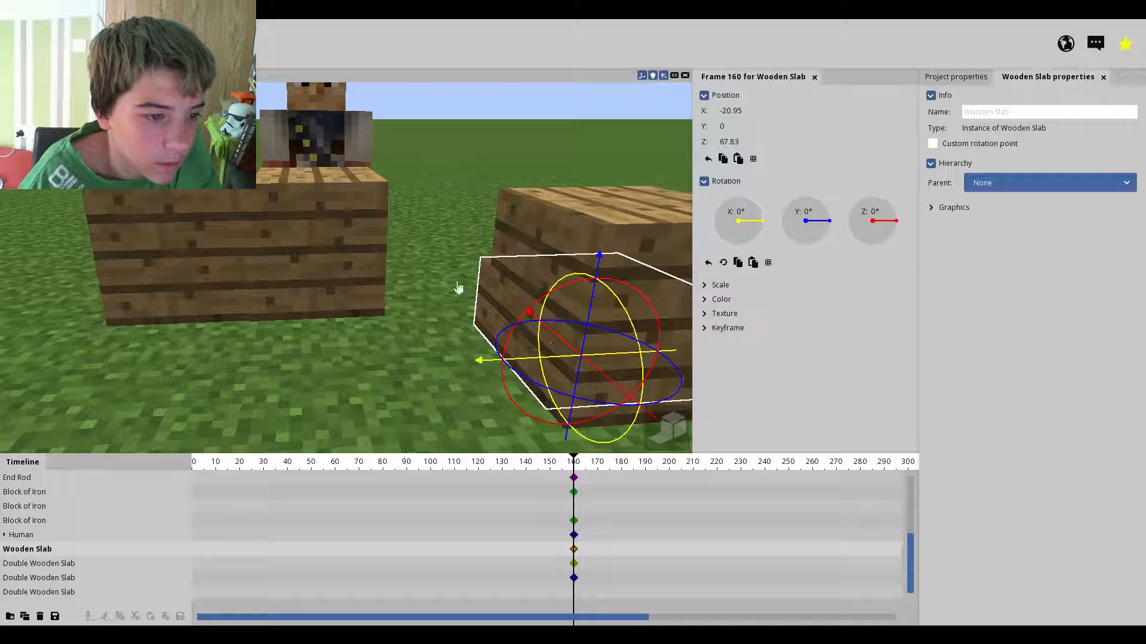
{"action": "left_click", "coordinate": [39, 592]}
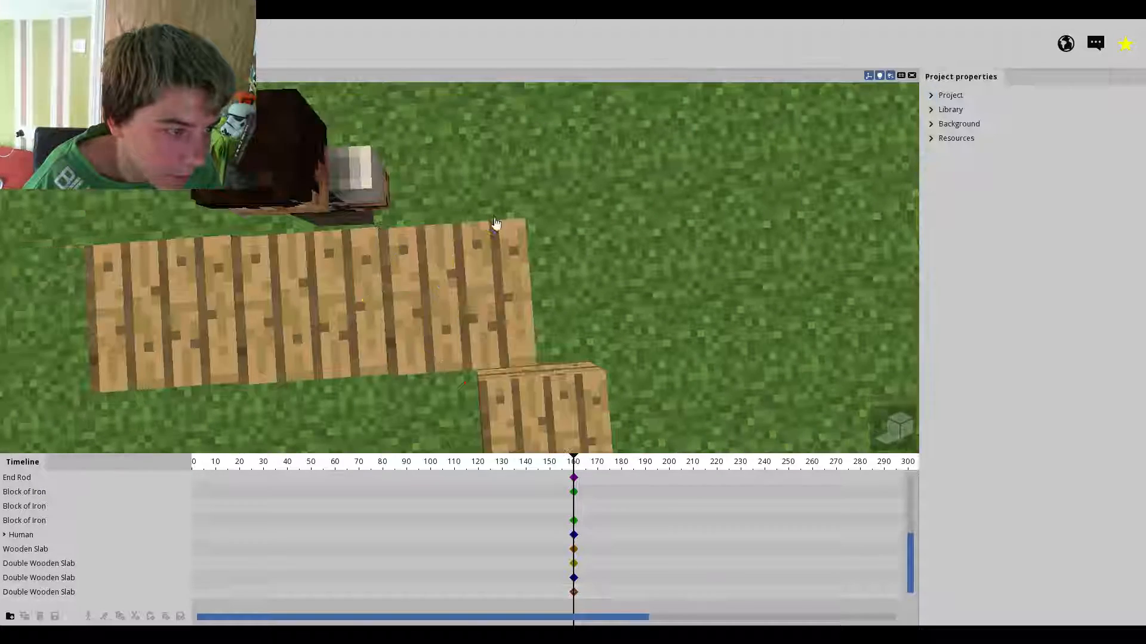
{"action": "left_click", "coordinate": [20, 534]}
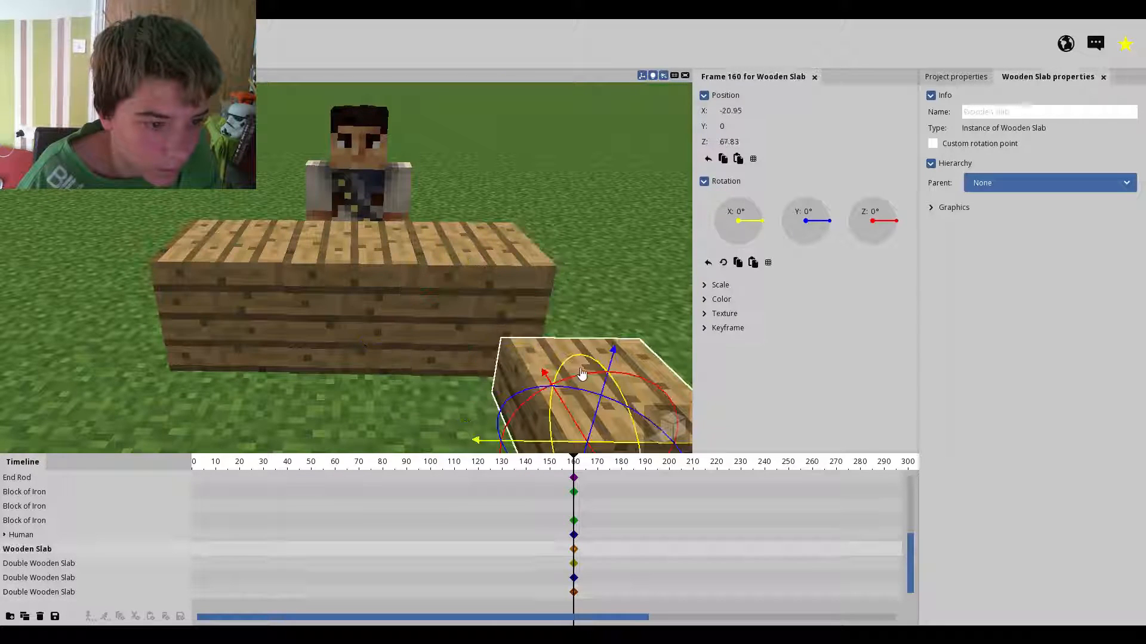
- Lift the wooden slab off the counter and tilt it against the wall beside the character
{"action": "left_click_drag", "start_coordinate": [578, 372], "coordinate": [606, 271]}
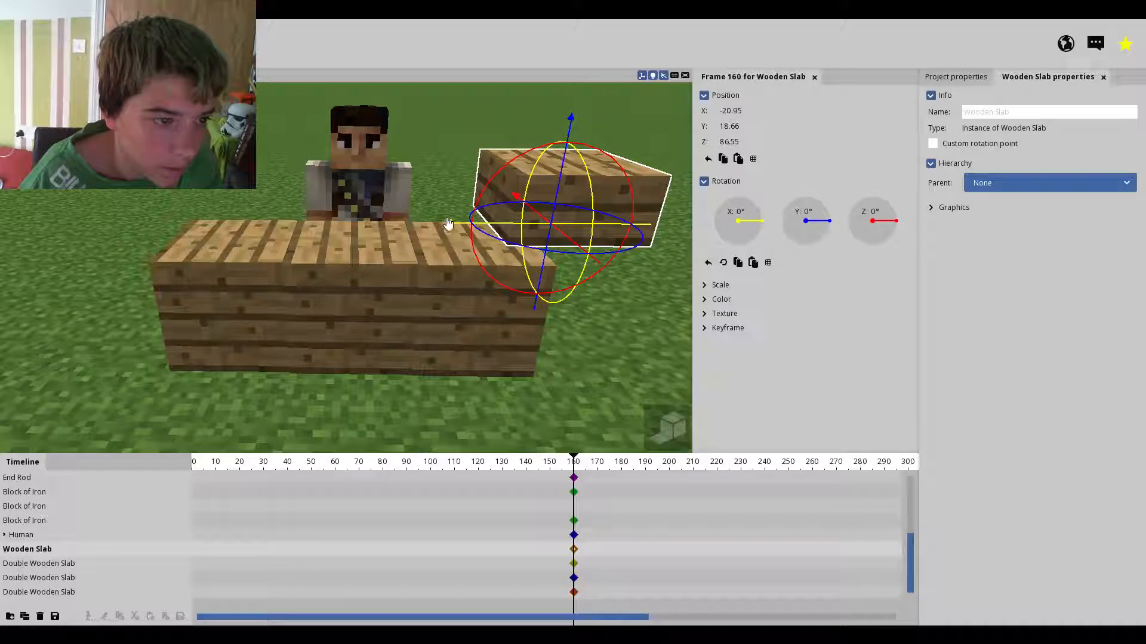
{"action": "left_click_drag", "start_coordinate": [570, 220], "coordinate": [387, 234]}
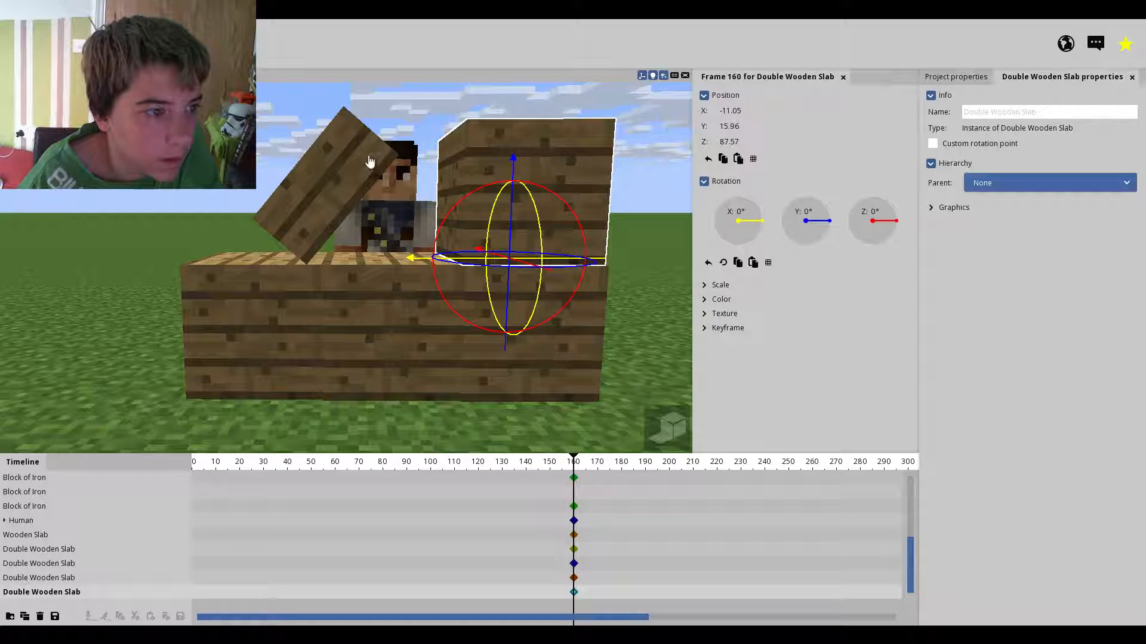
{"action": "mouse_move", "coordinate": [508, 100]}
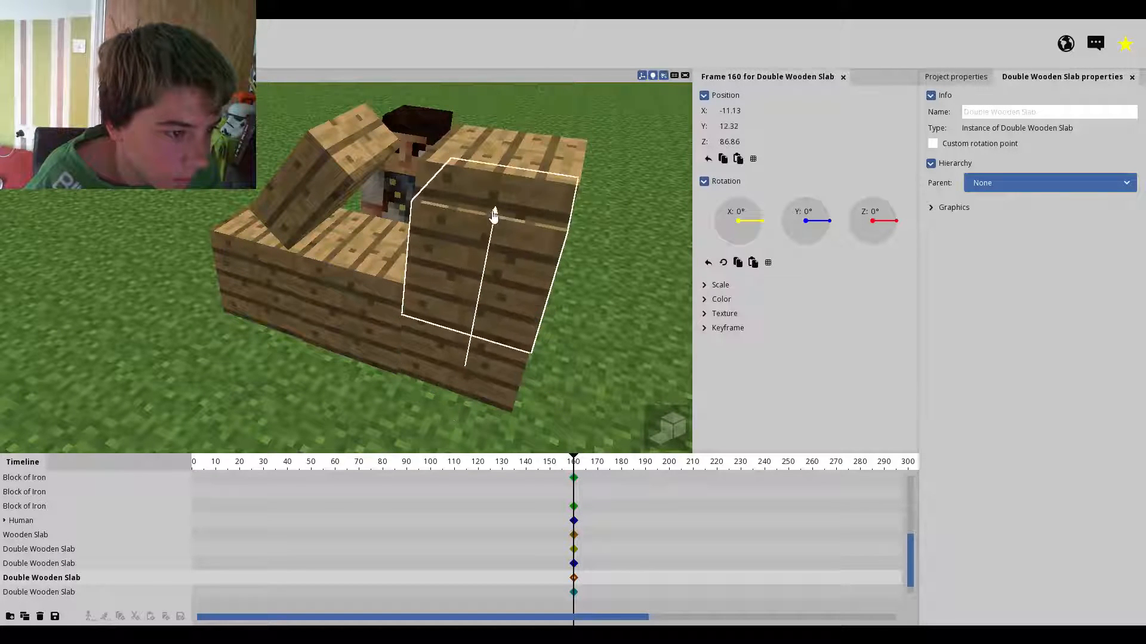
- Raise the double wooden slab above Nathan Drake's head and tilt it into a fort roof
{"action": "left_click_drag", "start_coordinate": [493, 213], "coordinate": [530, 79]}
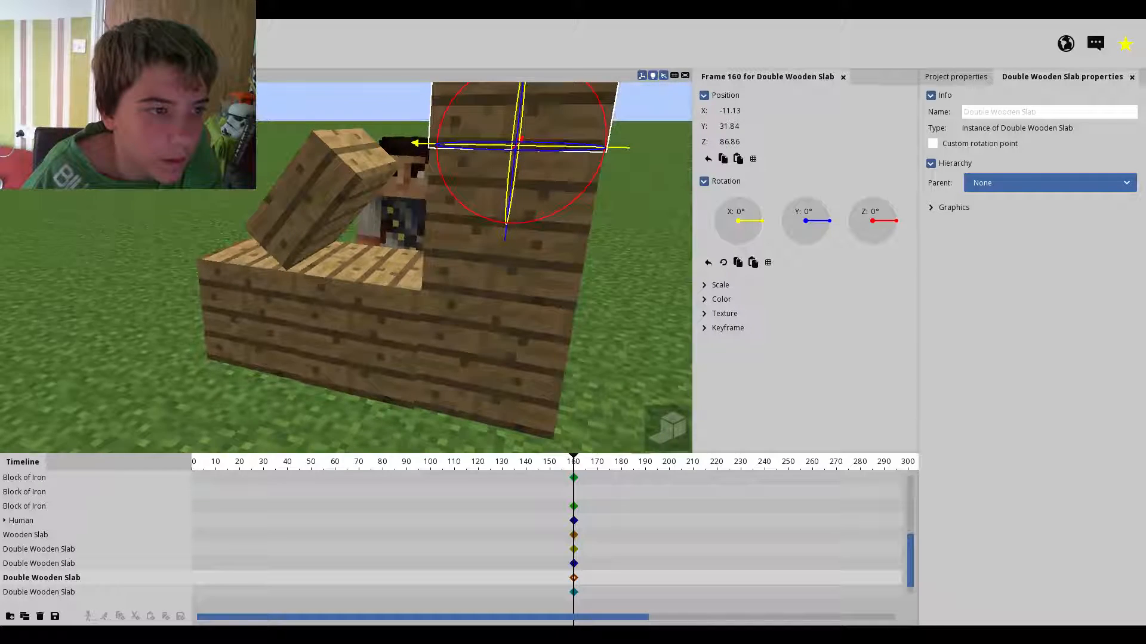
{"action": "left_click_drag", "start_coordinate": [525, 146], "coordinate": [435, 117]}
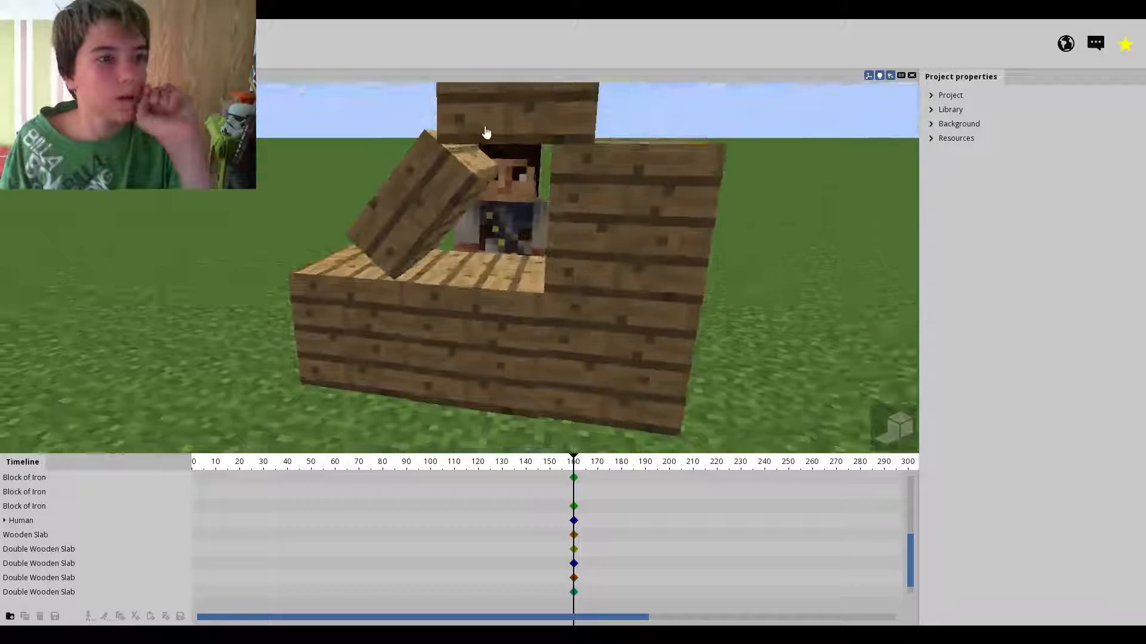
{"action": "left_click", "coordinate": [39, 578]}
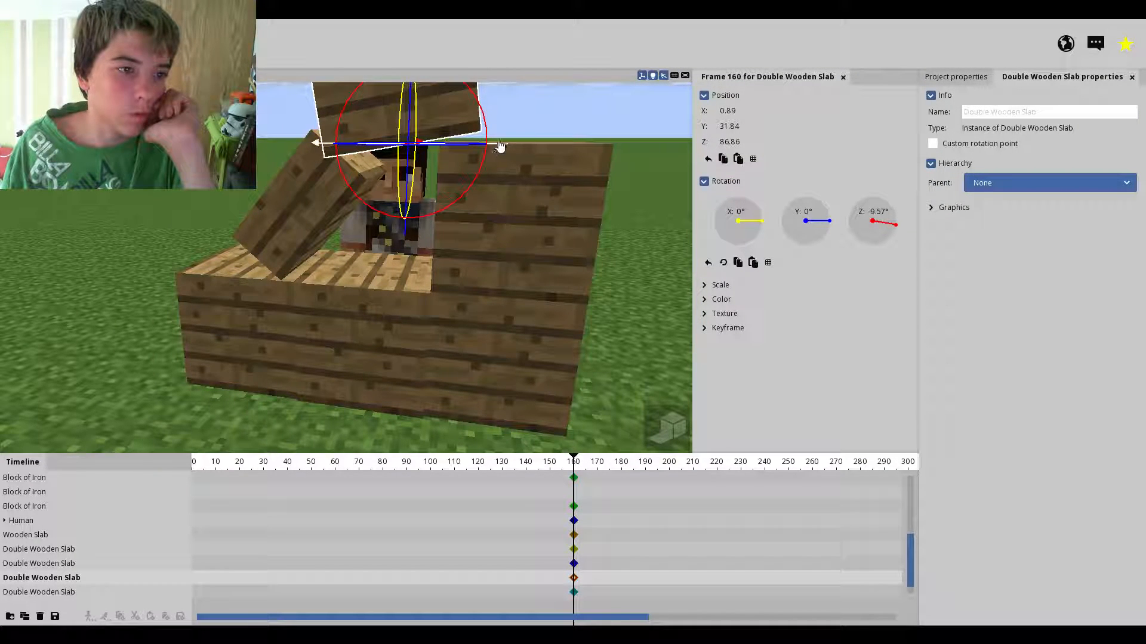
{"action": "left_click_drag", "start_coordinate": [482, 144], "coordinate": [421, 151]}
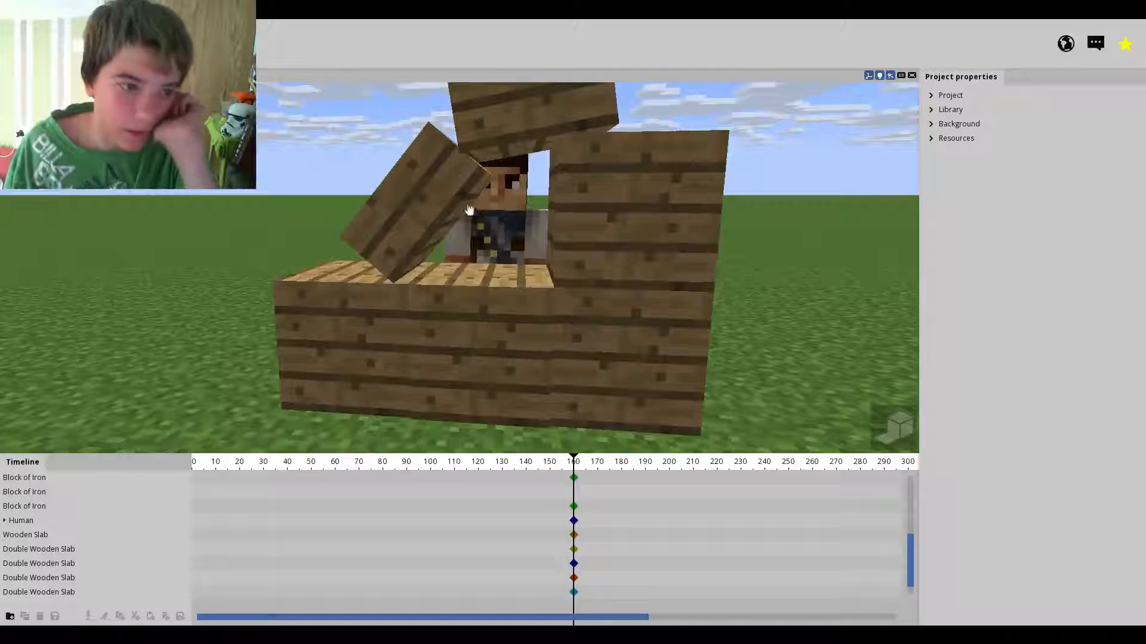
{"action": "left_click", "coordinate": [487, 227]}
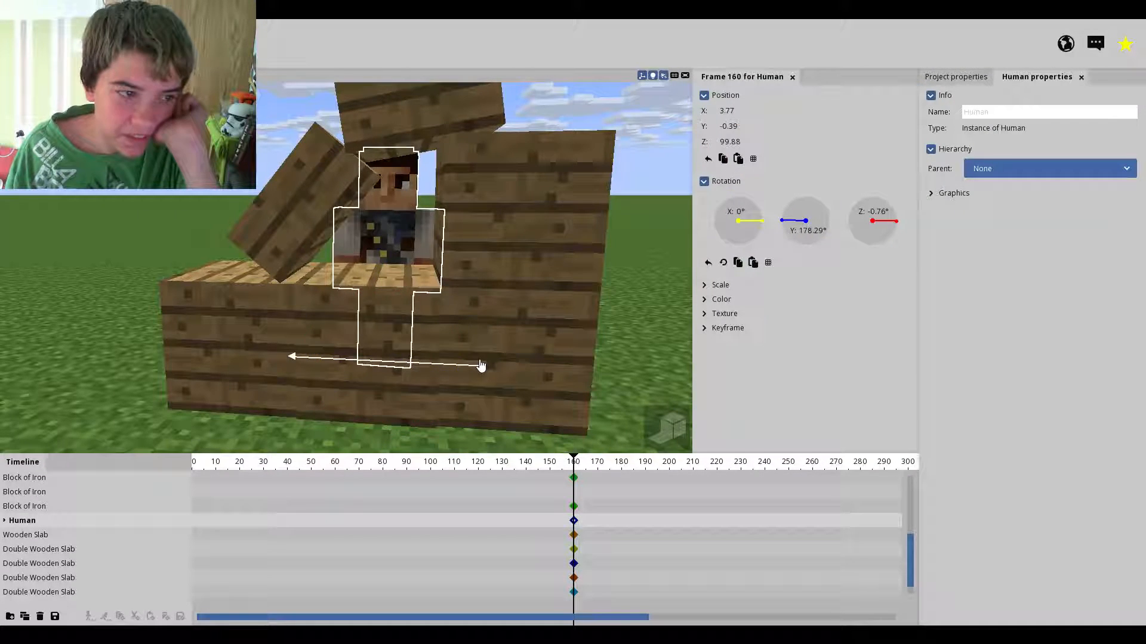
- Shift the character behind the wall and raise and bend his right arm forward
{"action": "left_click_drag", "start_coordinate": [480, 365], "coordinate": [355, 243]}
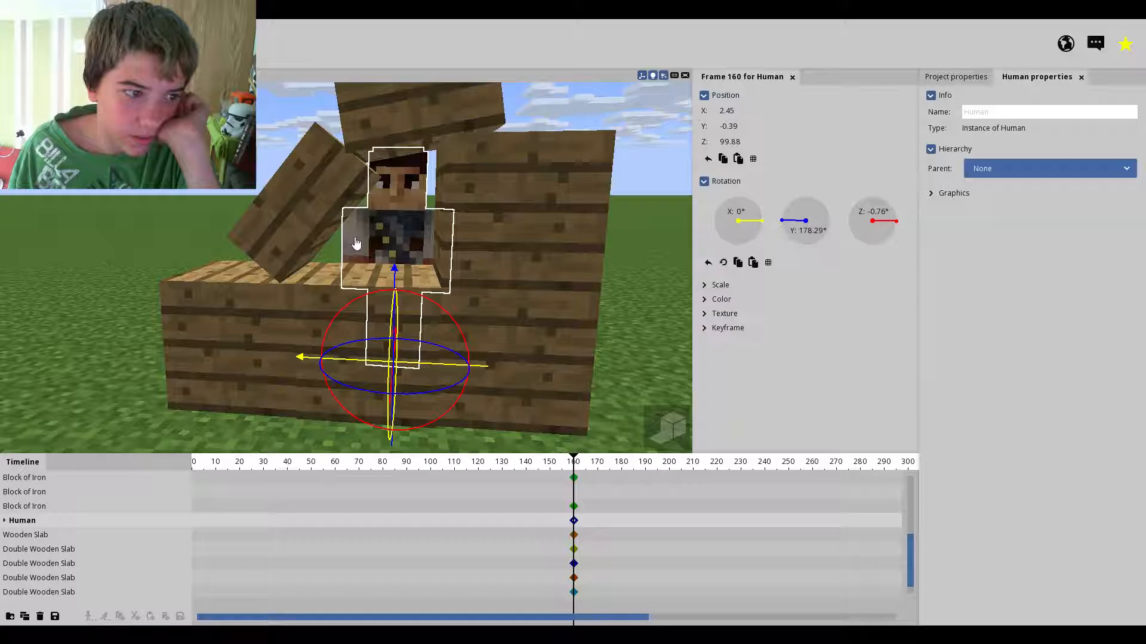
{"action": "left_click", "coordinate": [357, 245]}
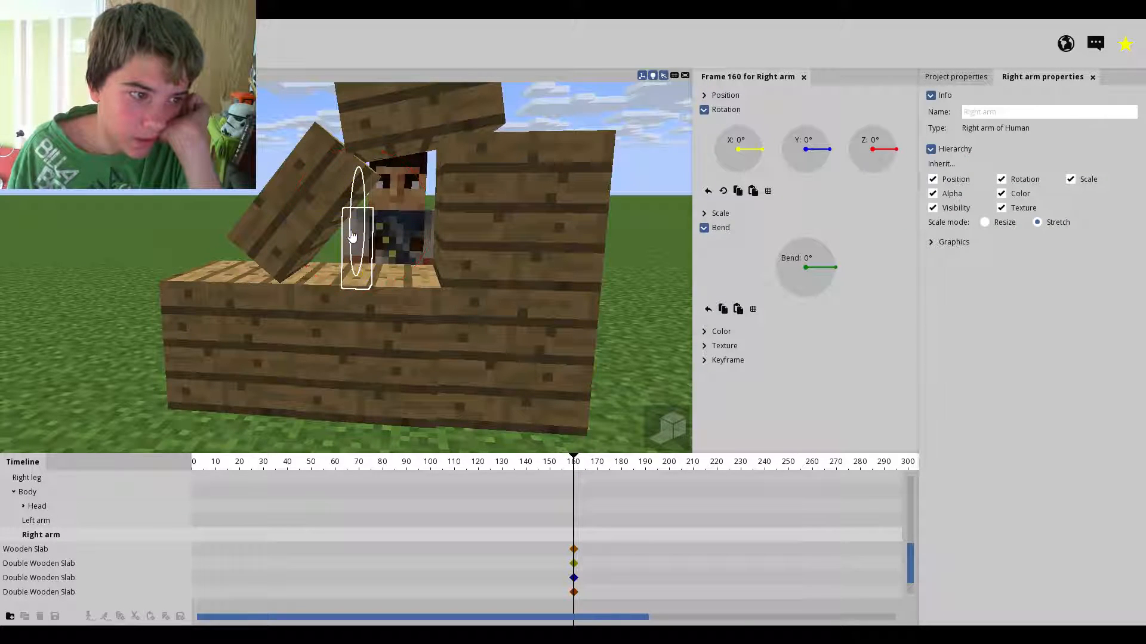
{"action": "left_click_drag", "start_coordinate": [826, 266], "coordinate": [803, 244]}
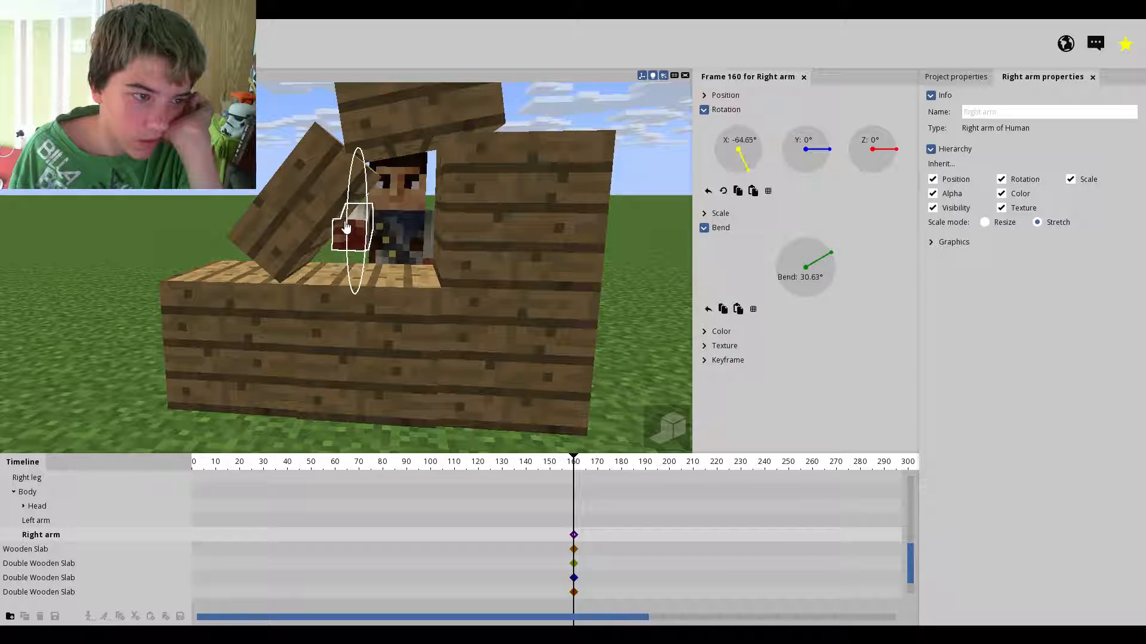
{"action": "left_click", "coordinate": [36, 521]}
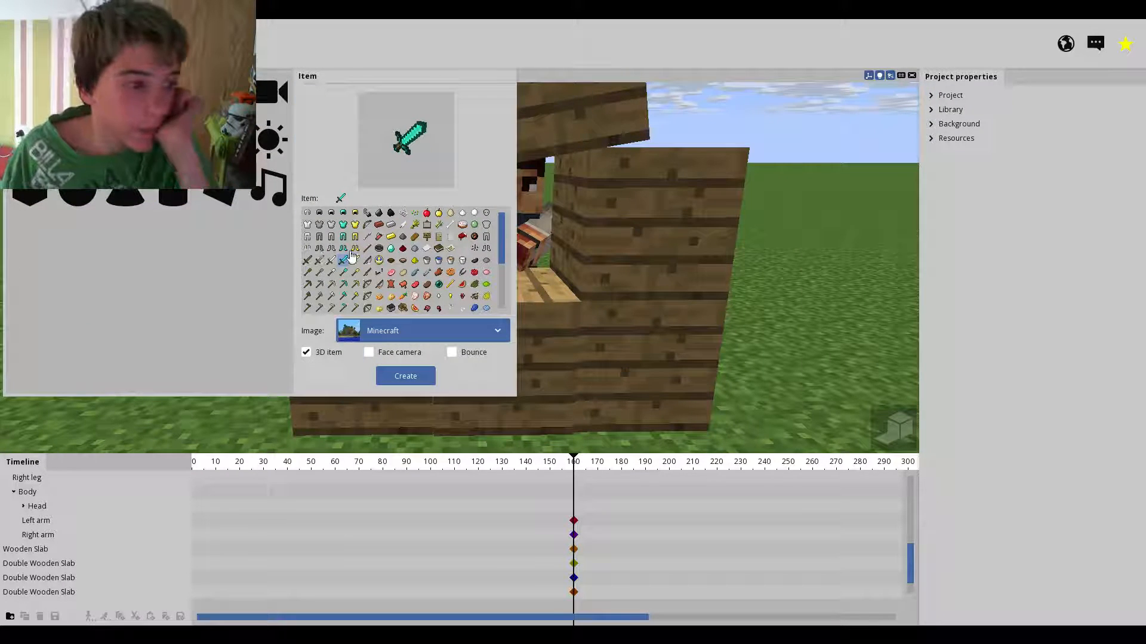
- Create a bow item beside the character and tilt it upright
{"action": "left_click", "coordinate": [368, 238]}
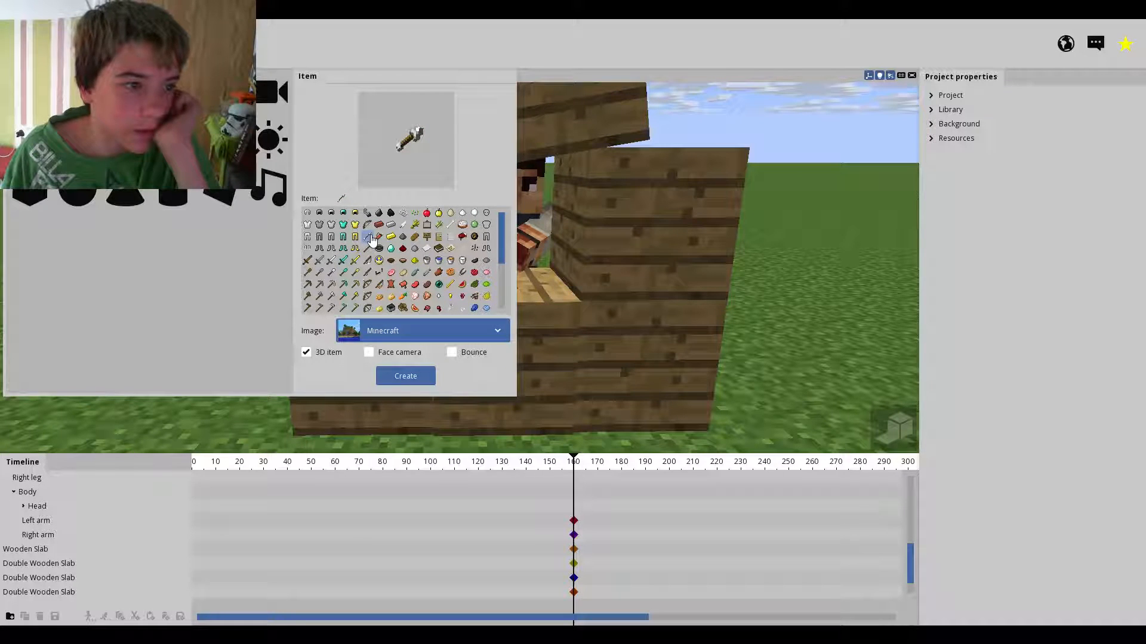
{"action": "left_click", "coordinate": [368, 236]}
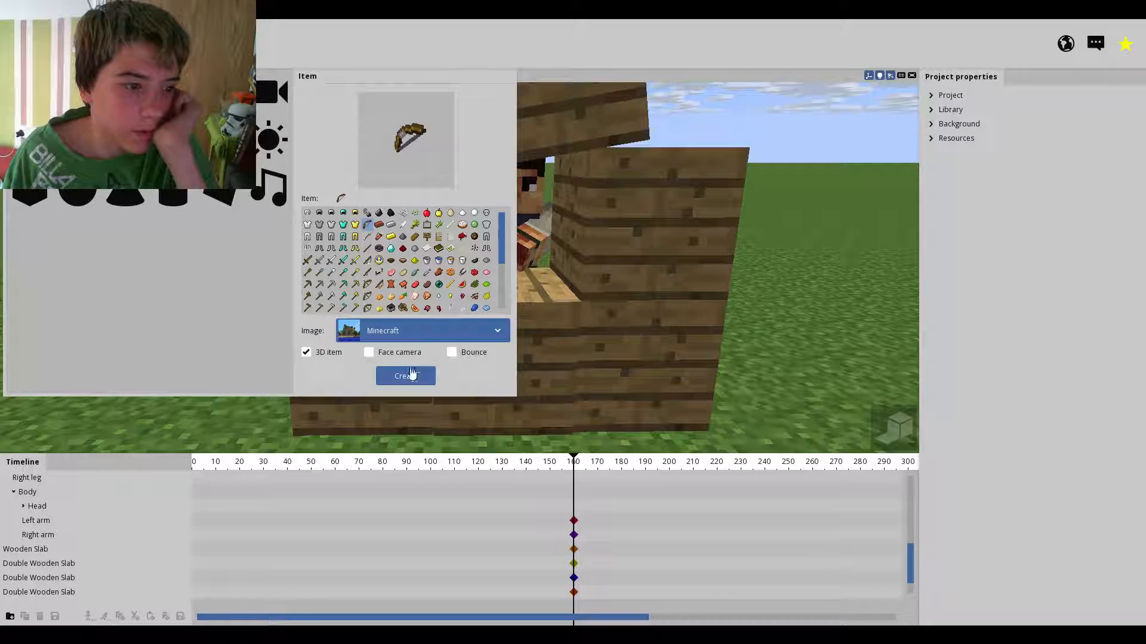
{"action": "left_click", "coordinate": [406, 376]}
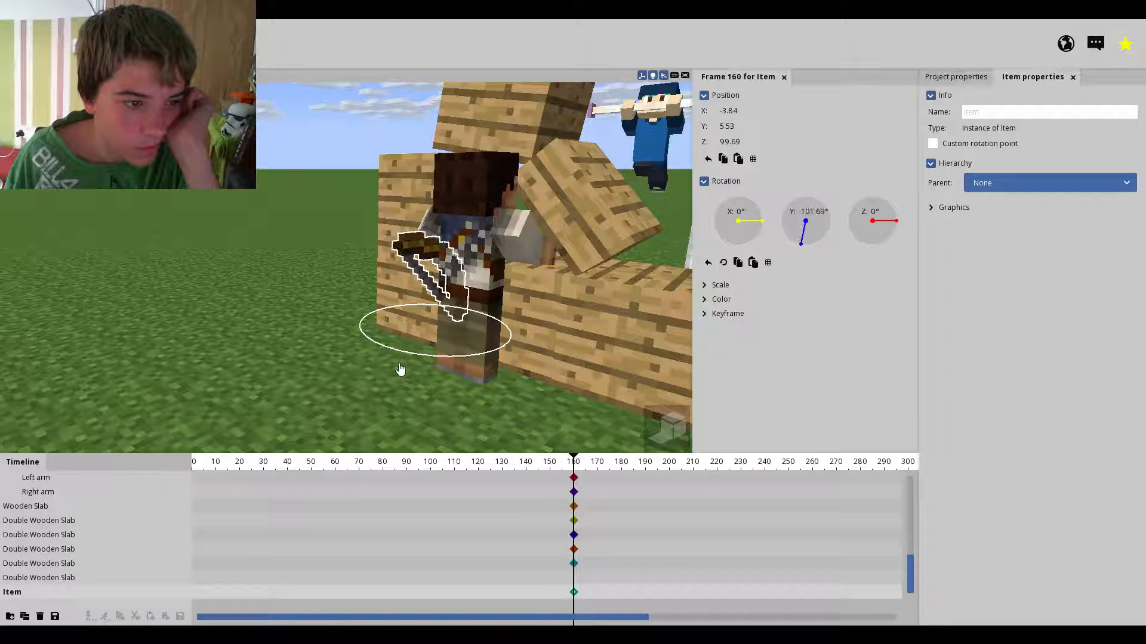
{"action": "left_click_drag", "start_coordinate": [882, 220], "coordinate": [897, 217]}
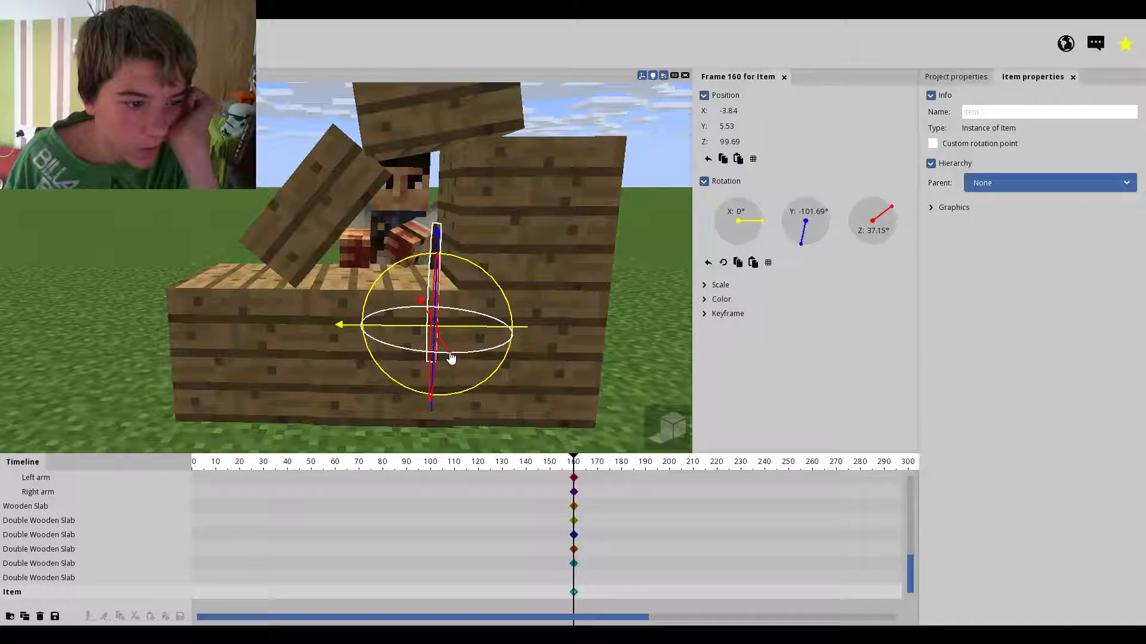
- Turn the bow to face forward near the hands and swing the left arm up toward it
{"action": "left_click_drag", "start_coordinate": [451, 357], "coordinate": [528, 334]}
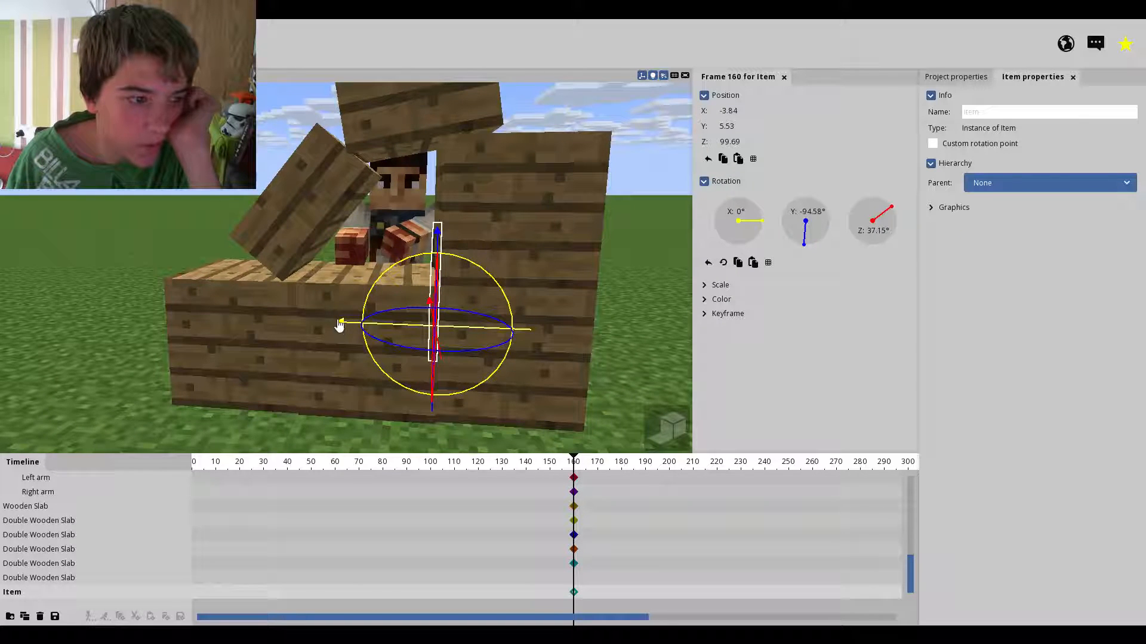
{"action": "left_click_drag", "start_coordinate": [340, 323], "coordinate": [300, 320]}
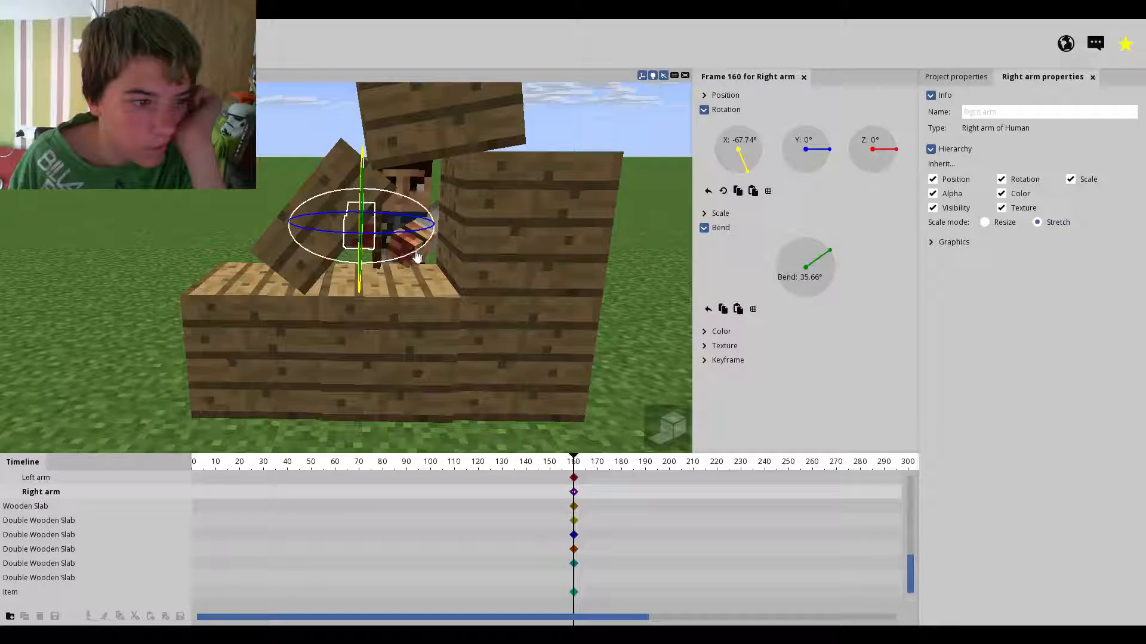
{"action": "left_click", "coordinate": [28, 477]}
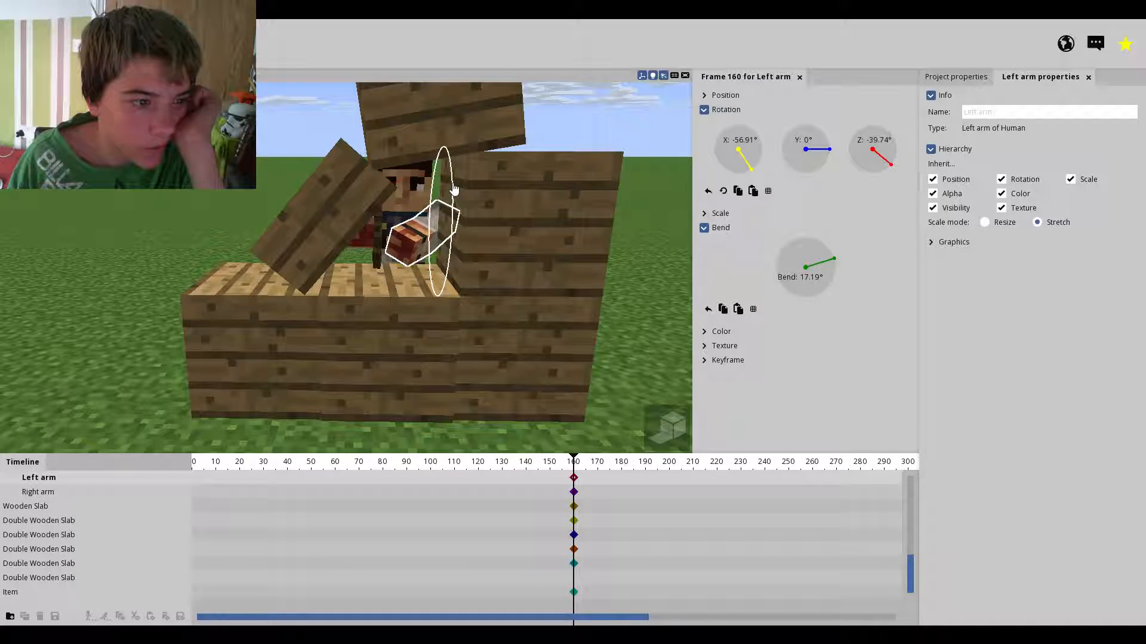
{"action": "left_click_drag", "start_coordinate": [759, 156], "coordinate": [745, 161]}
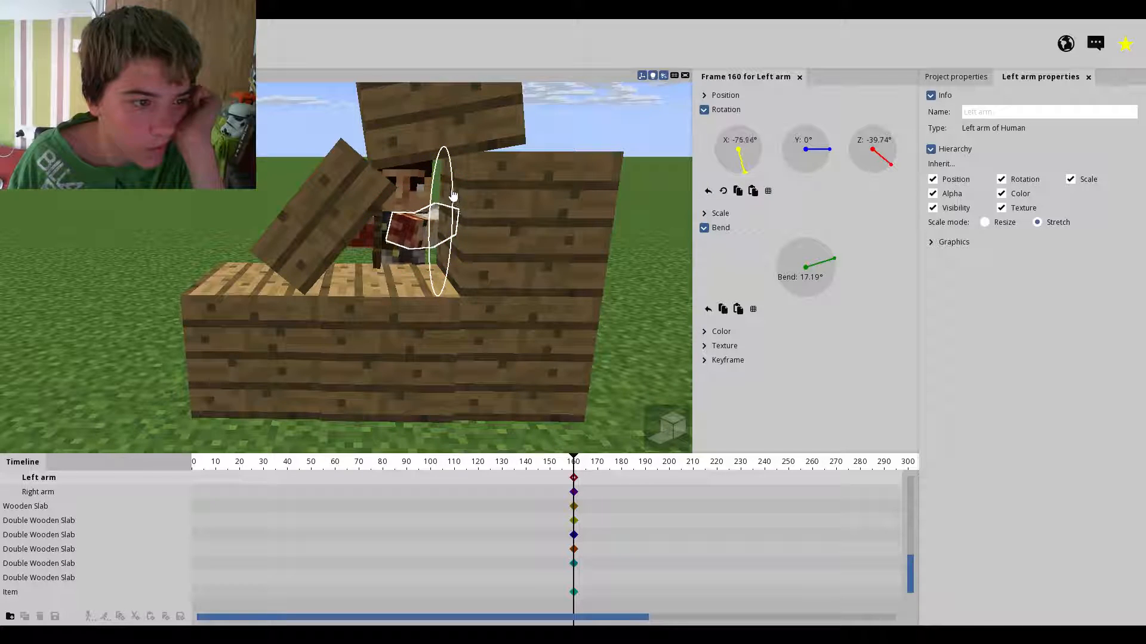
{"action": "left_click_drag", "start_coordinate": [810, 258], "coordinate": [813, 269]}
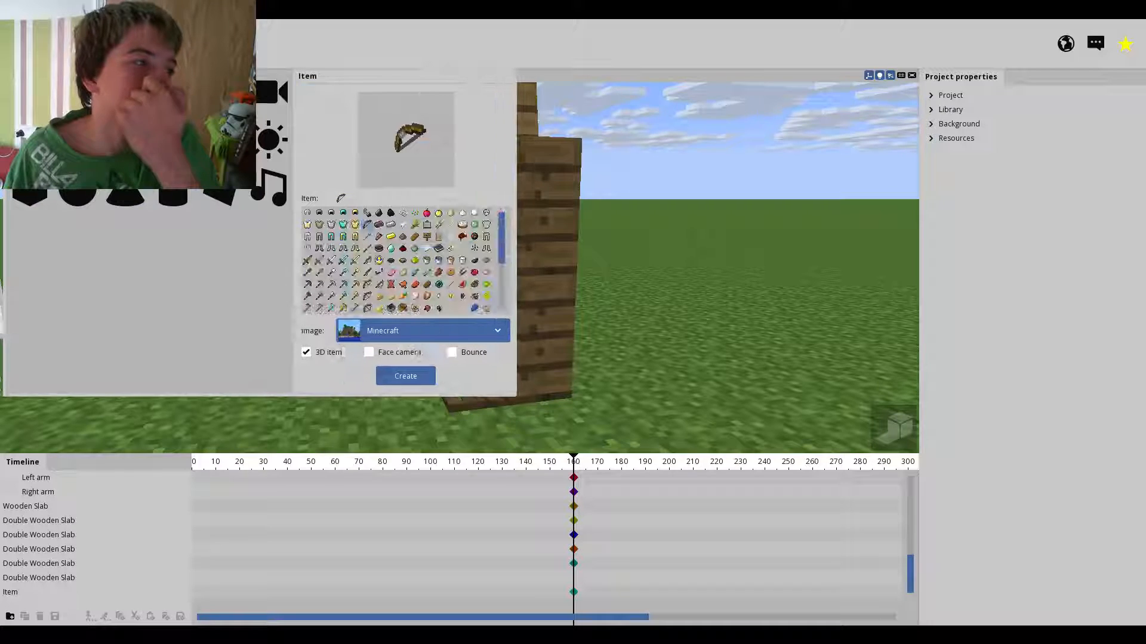
- Create an arrow item and move it up beside the bow at the wall top
{"action": "left_click", "coordinate": [370, 235]}
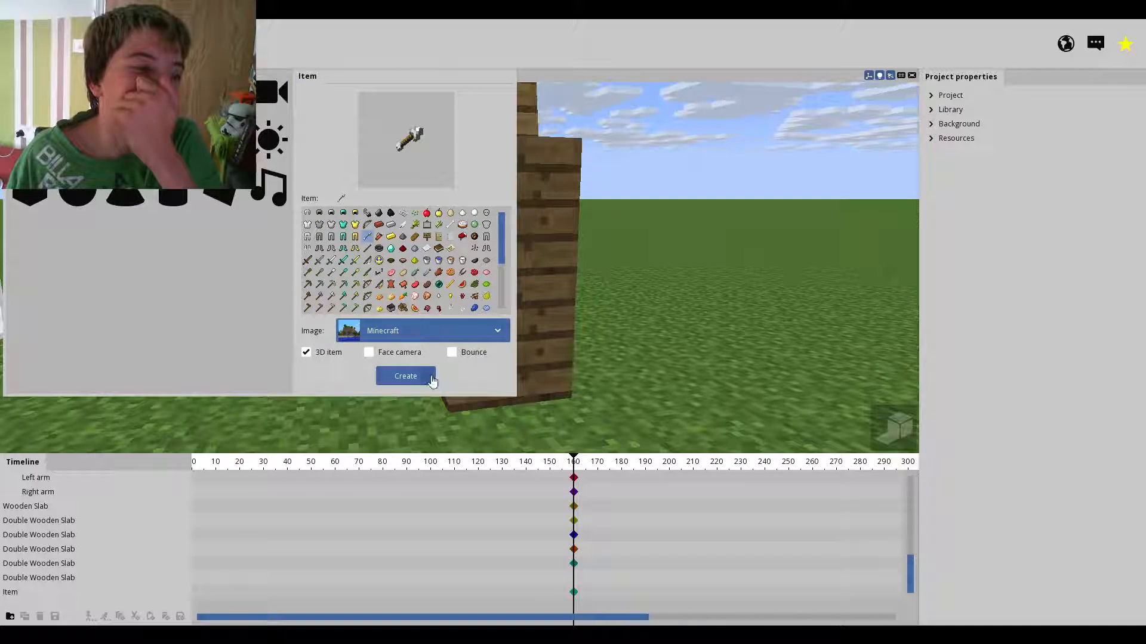
{"action": "left_click", "coordinate": [406, 376]}
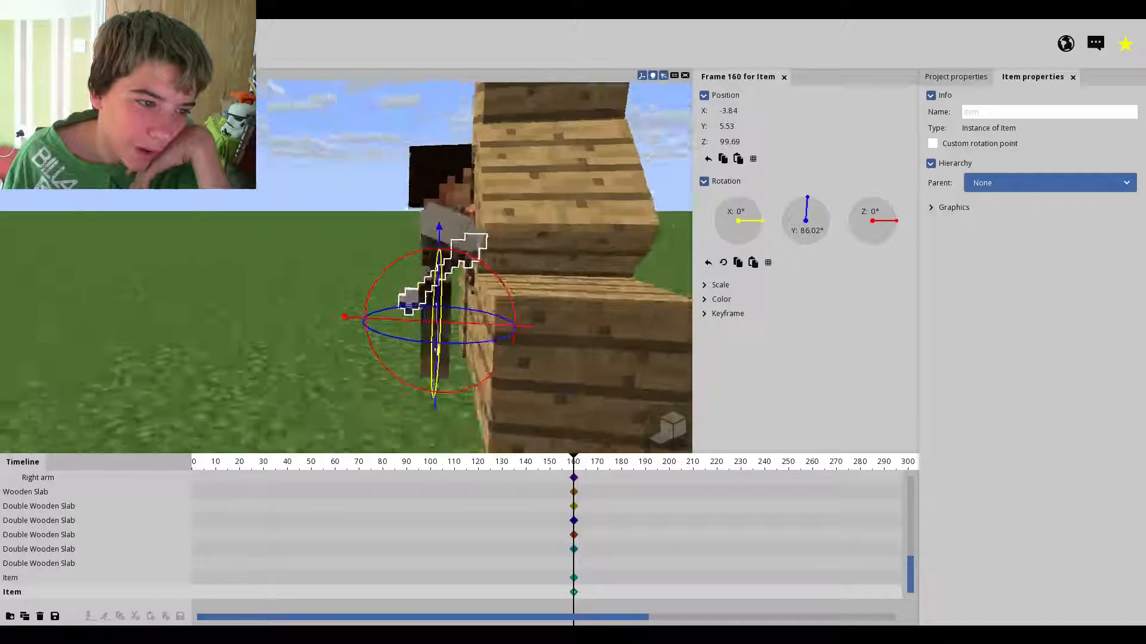
{"action": "left_click_drag", "start_coordinate": [438, 314], "coordinate": [657, 333]}
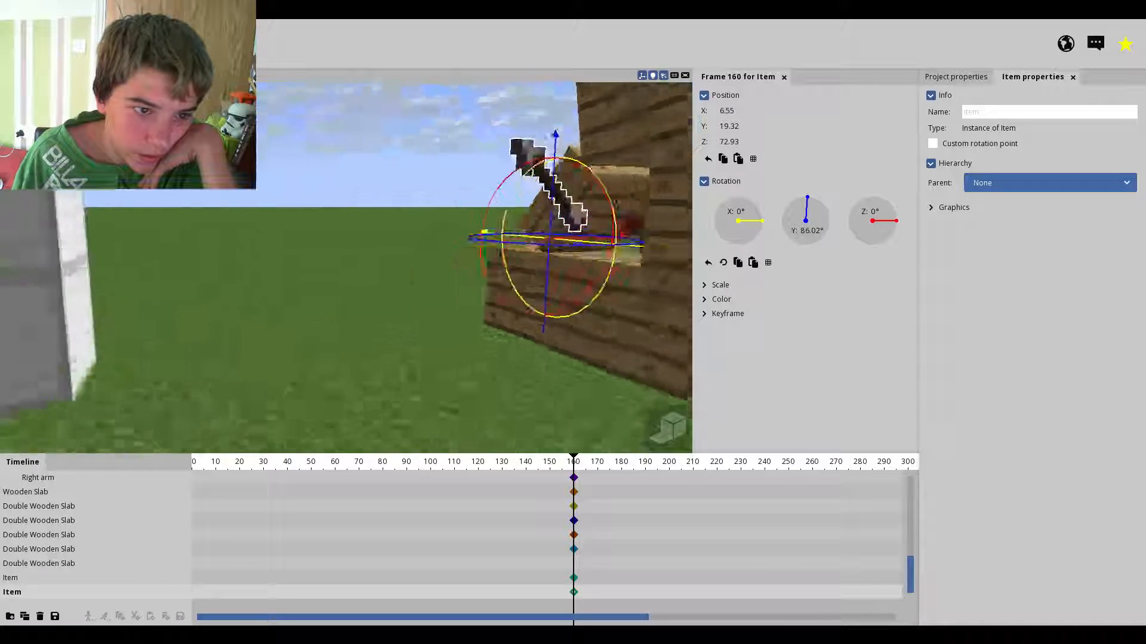
{"action": "left_click_drag", "start_coordinate": [877, 220], "coordinate": [888, 230]}
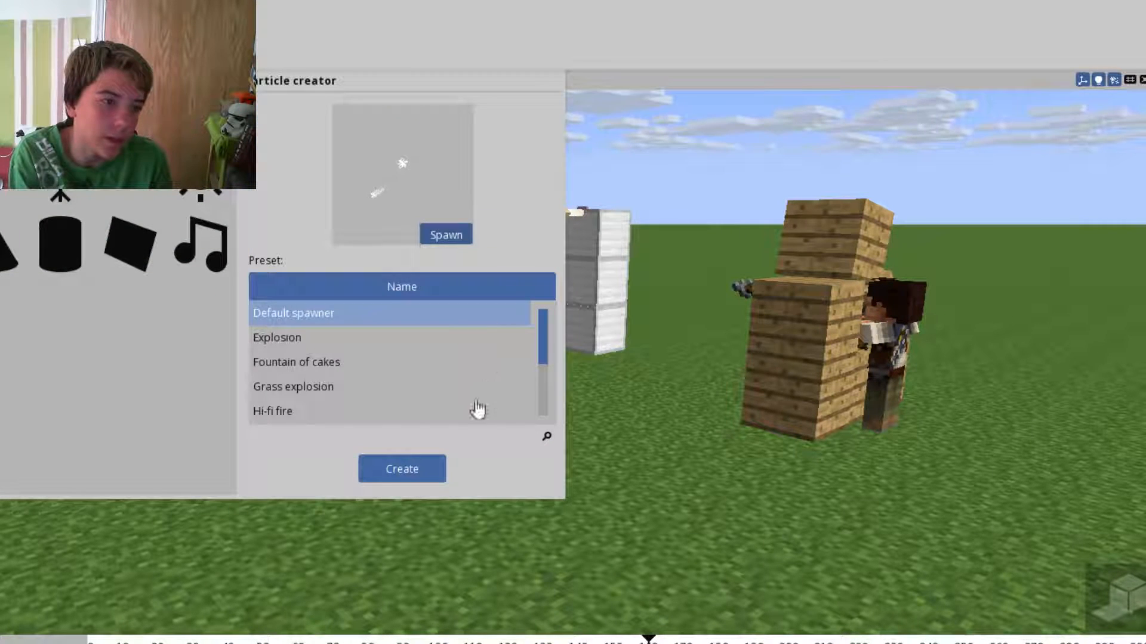
- Preview the Grass explosion preset in the particle creator
{"action": "left_click", "coordinate": [316, 387]}
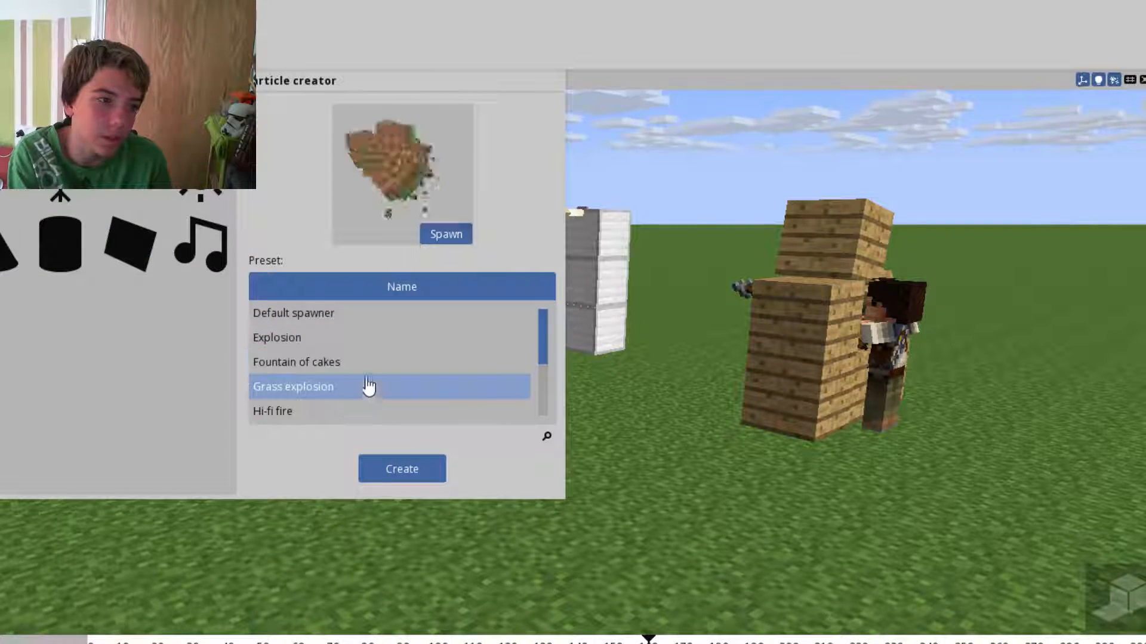